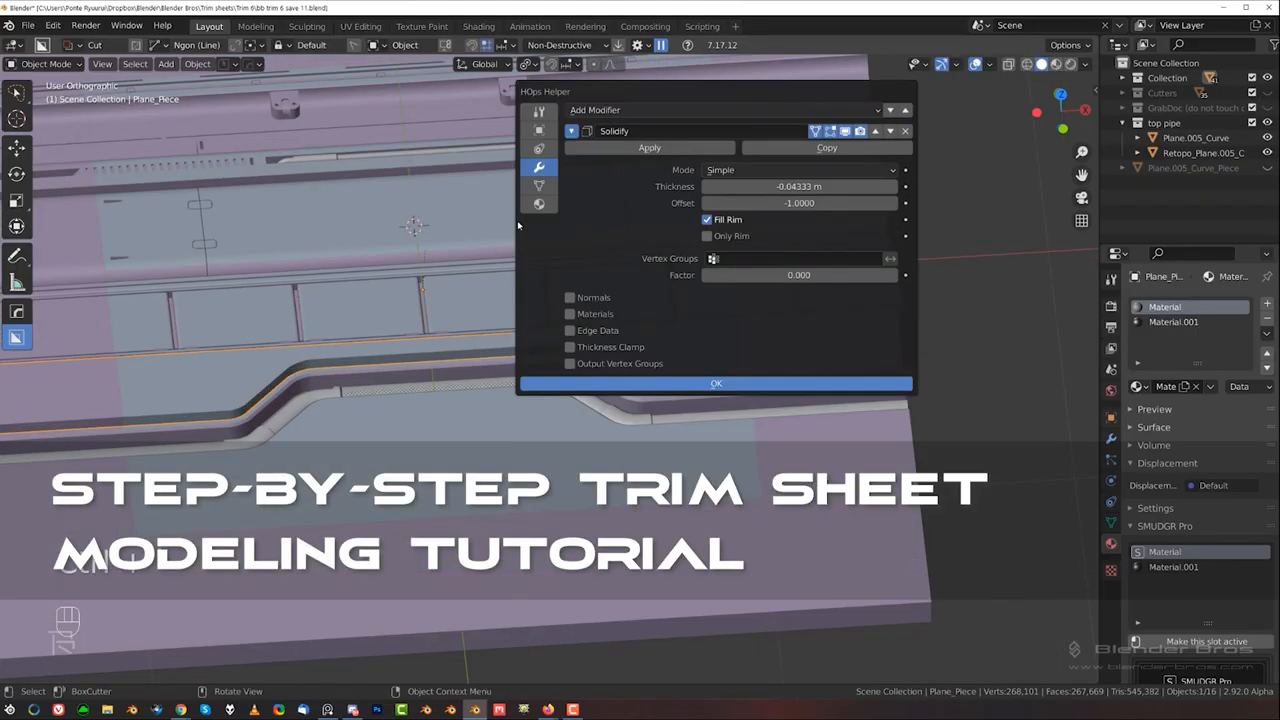
- Confirm the Solidify thickness and offset for the curved trim piece in HOps Helper
left_click(716, 383)
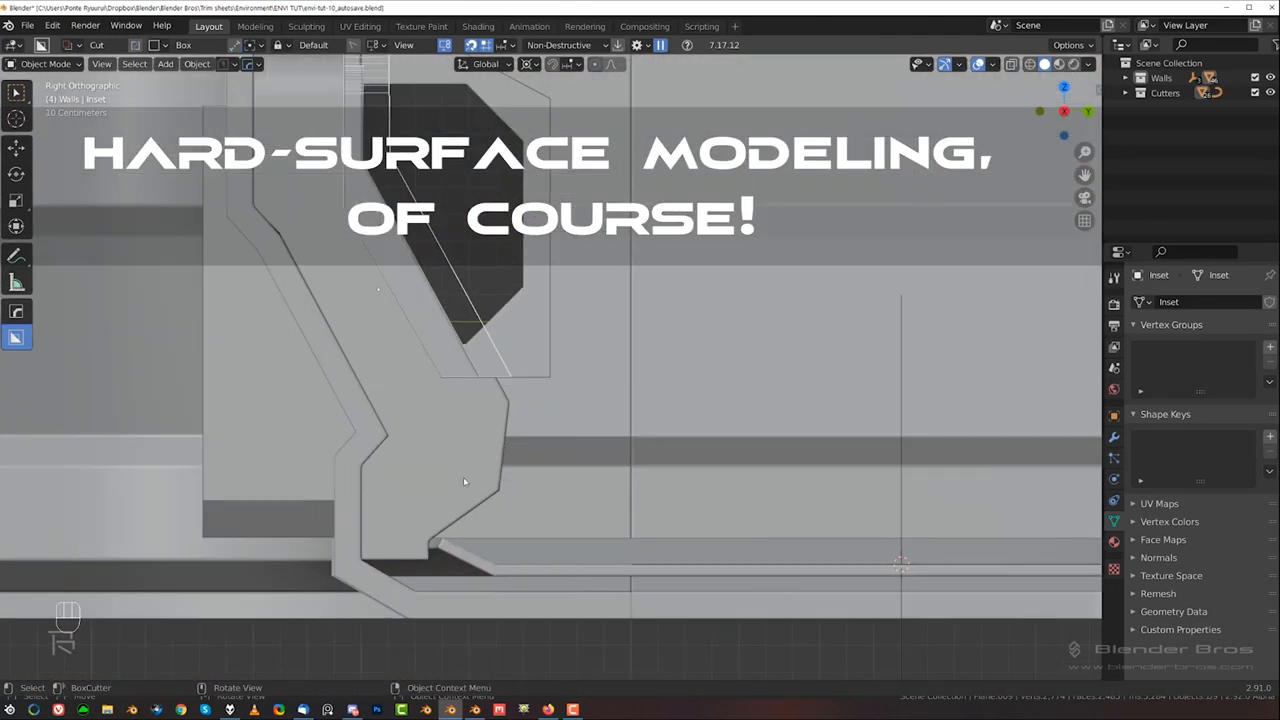
- Toggle Edit Mode on and off for the corridor wall mesh
key("Tab")
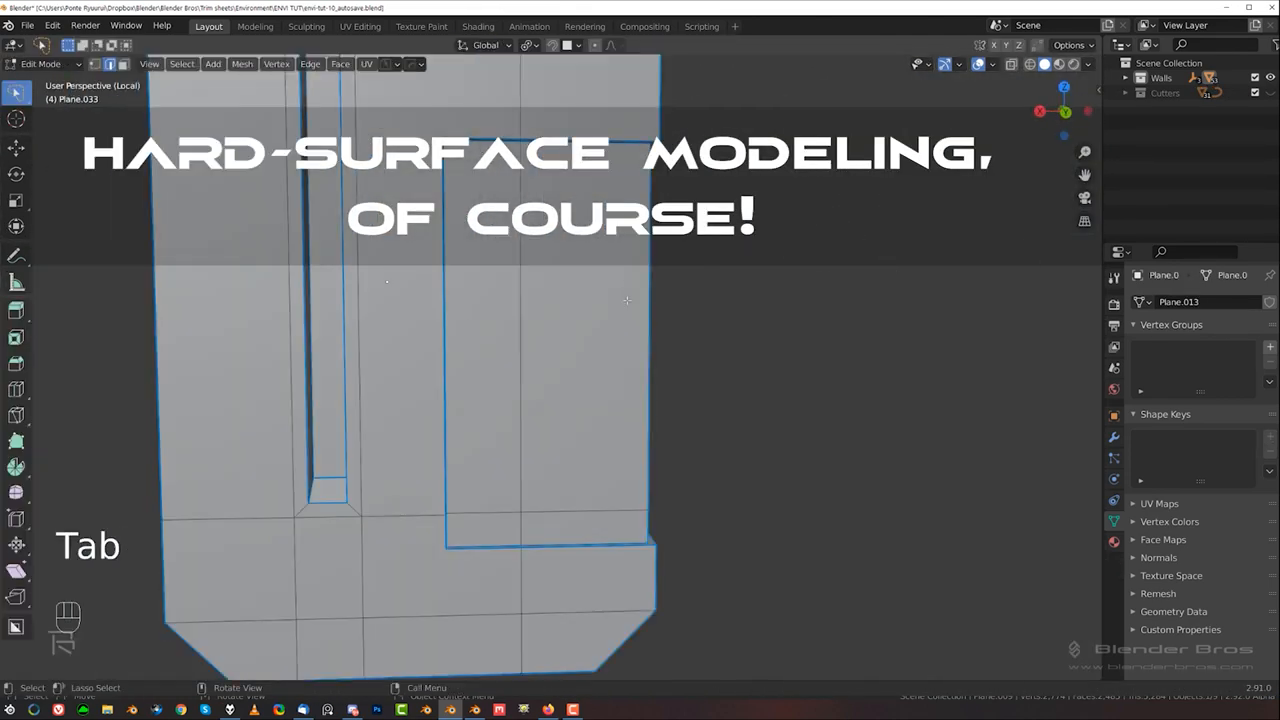
key("Tab")
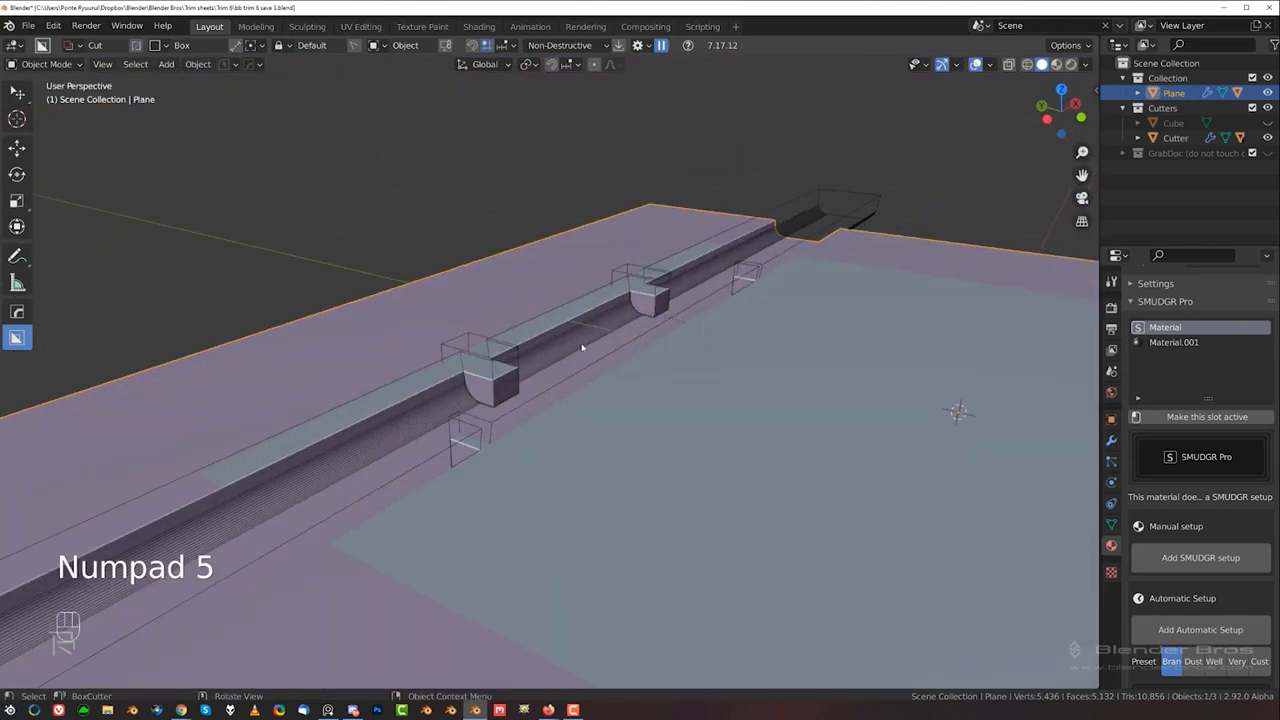
- Place BoxCutter cuts along the groove and draw an Ngon line cutter for the pipe
key("alt+w")
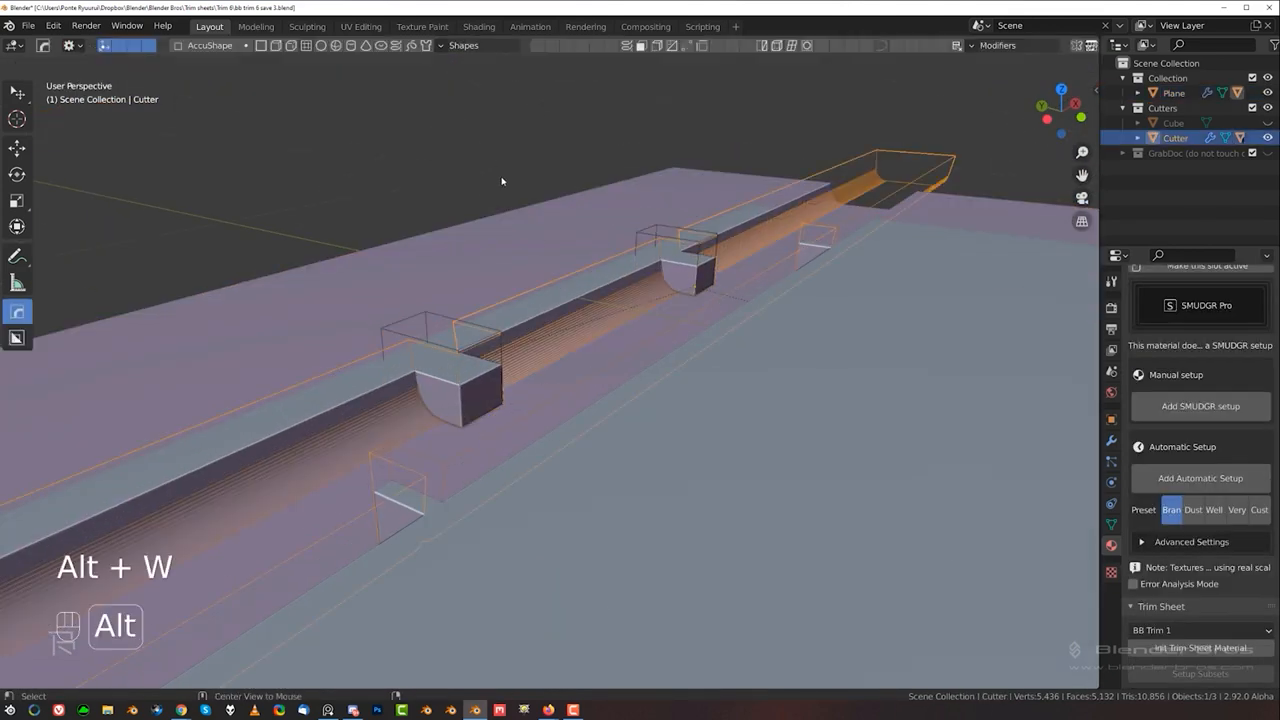
key("alt+w")
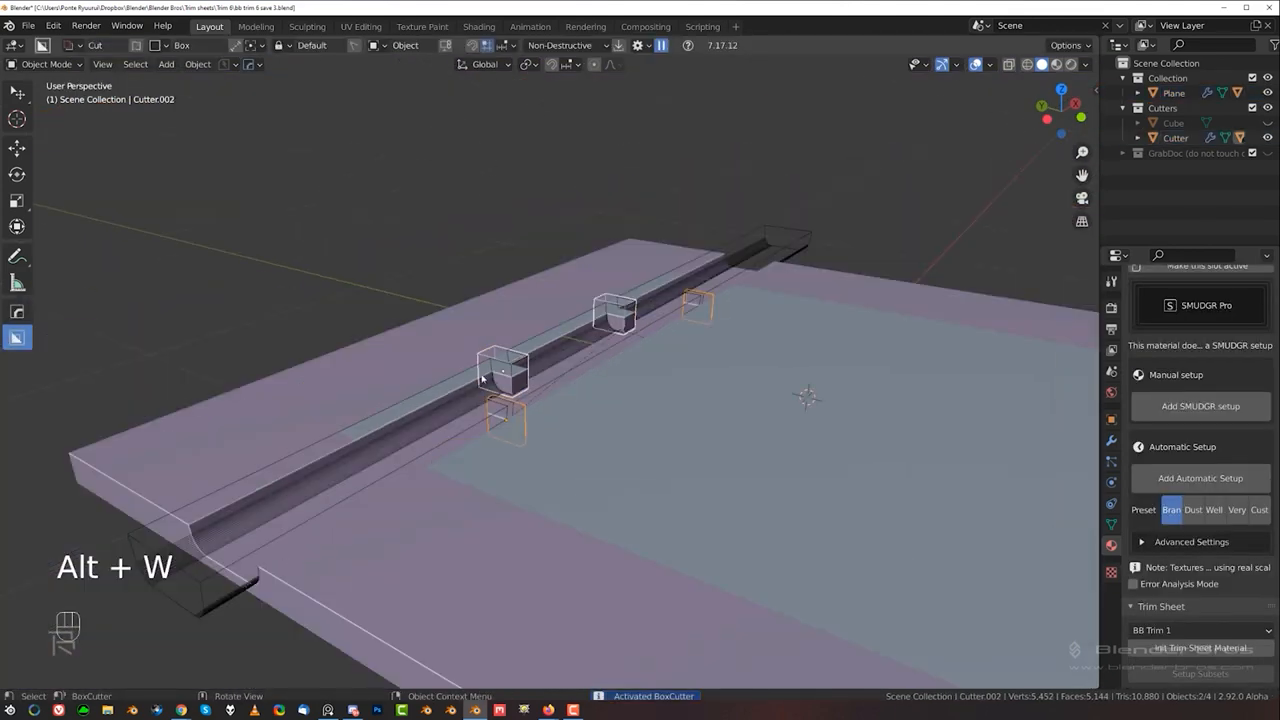
key("alt+w")
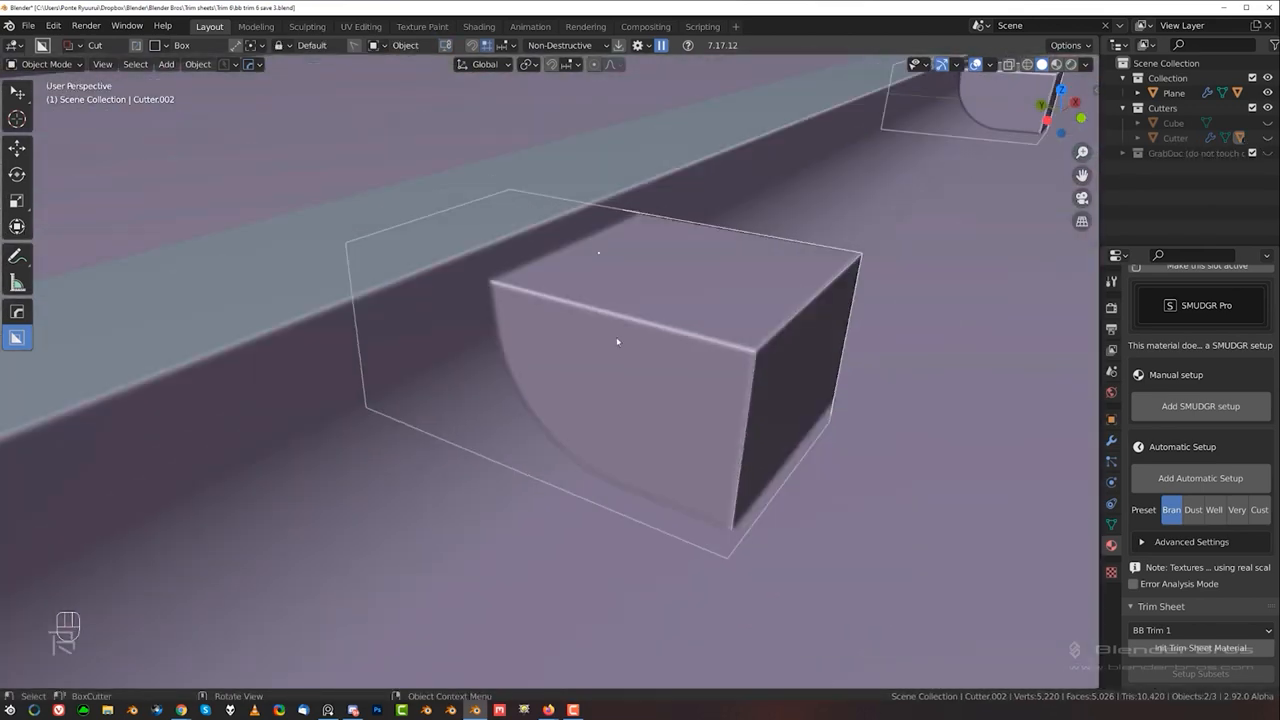
key("g")
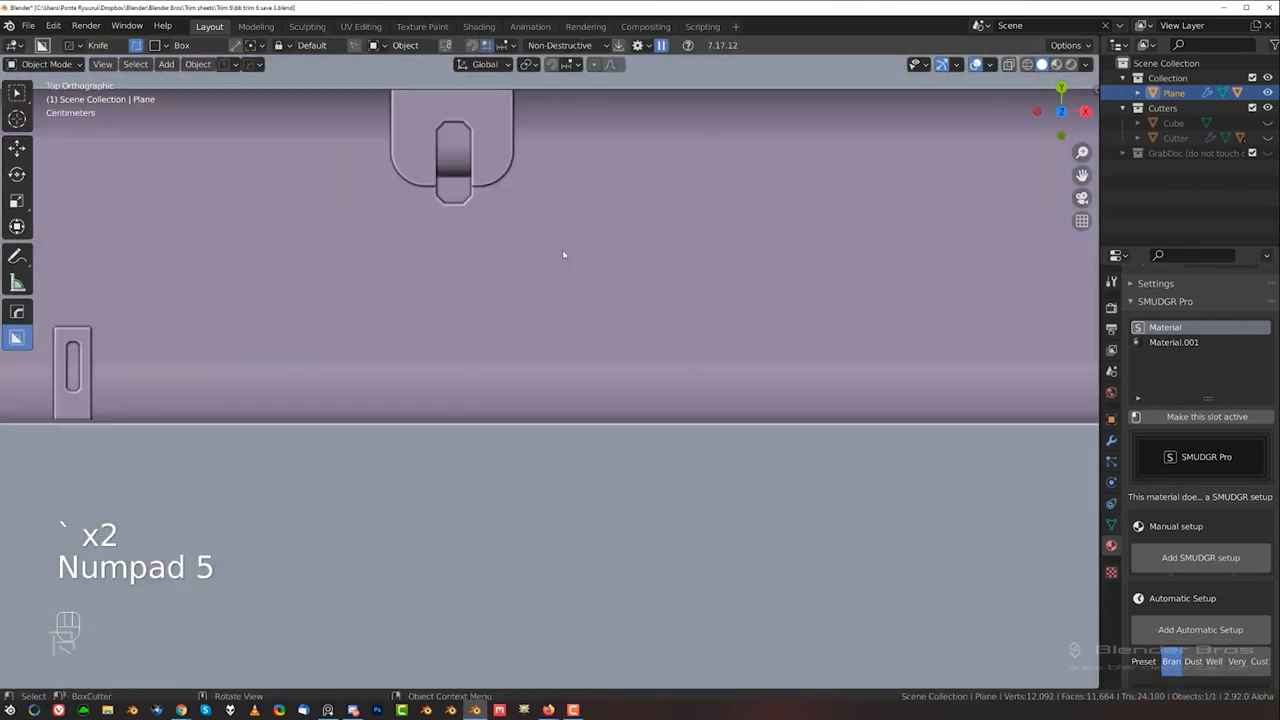
key("d")
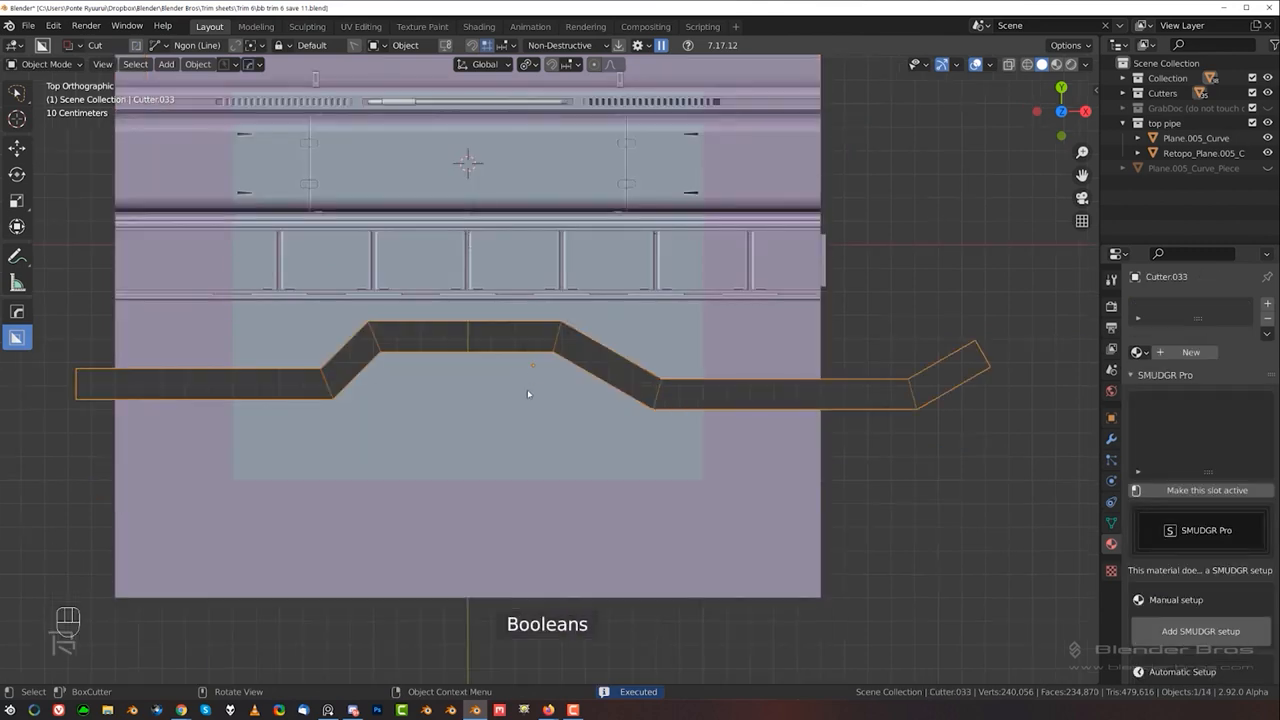
- Apply Solidify thickness and a Mirror modifier to the pipe strip via HOps Helper
key("g")
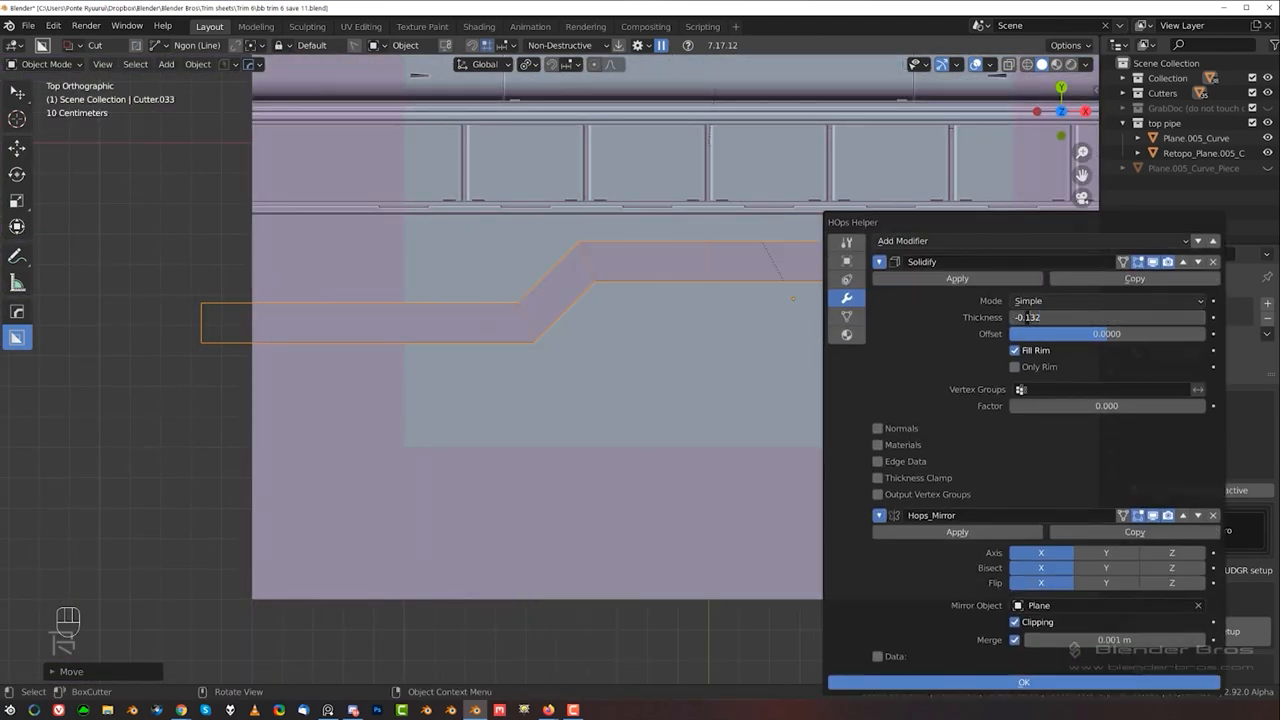
left_click(1024, 682)
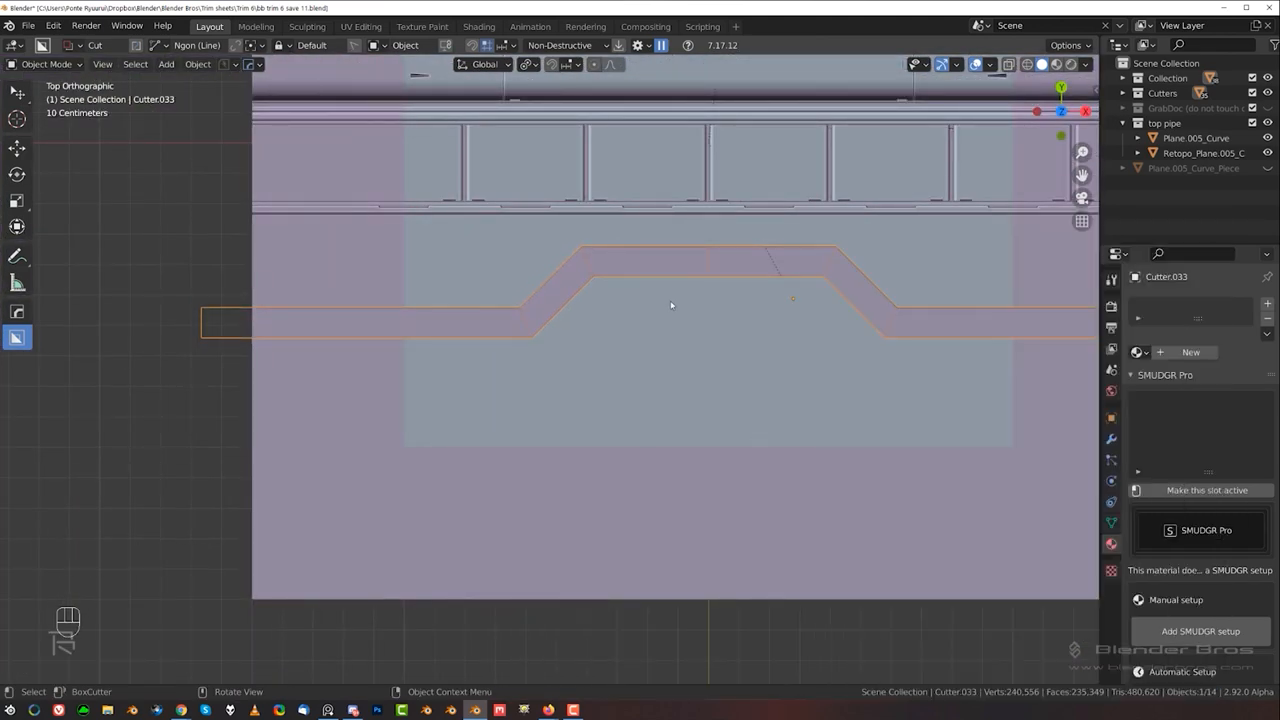
key("Tab")
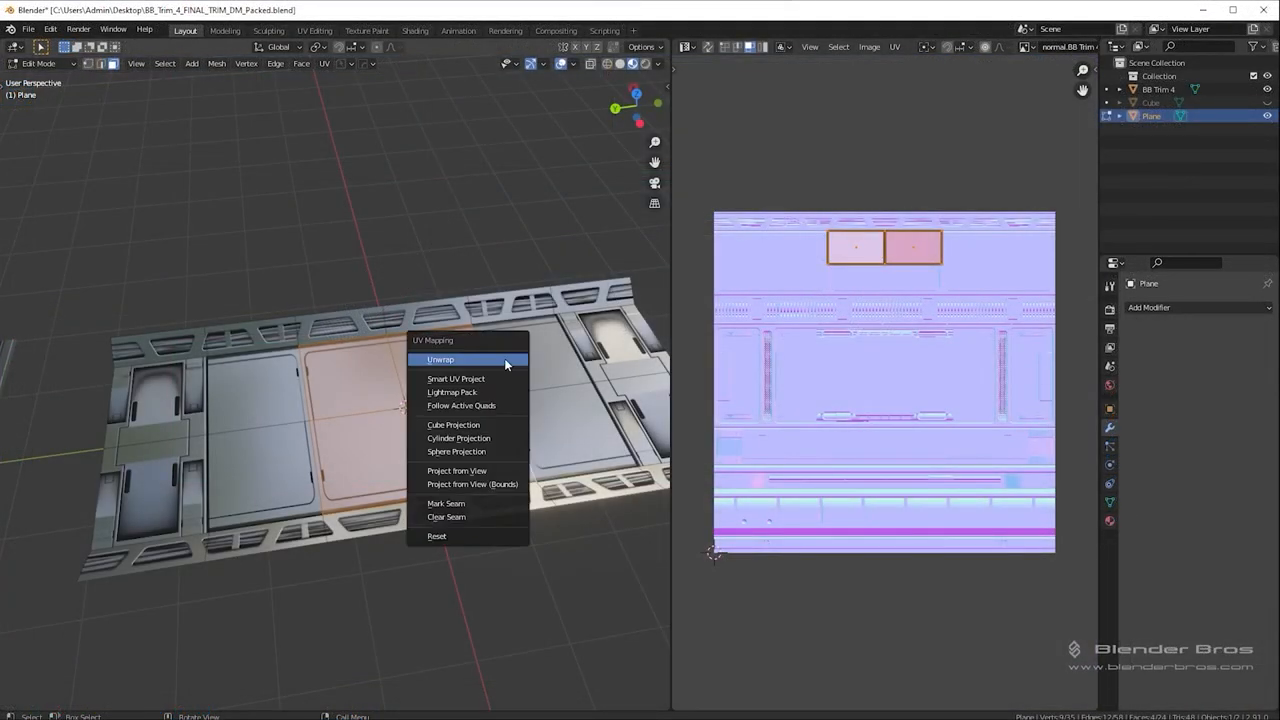
- Choose Unwrap from the UV Mapping menu for the selected panel faces
left_click(440, 359)
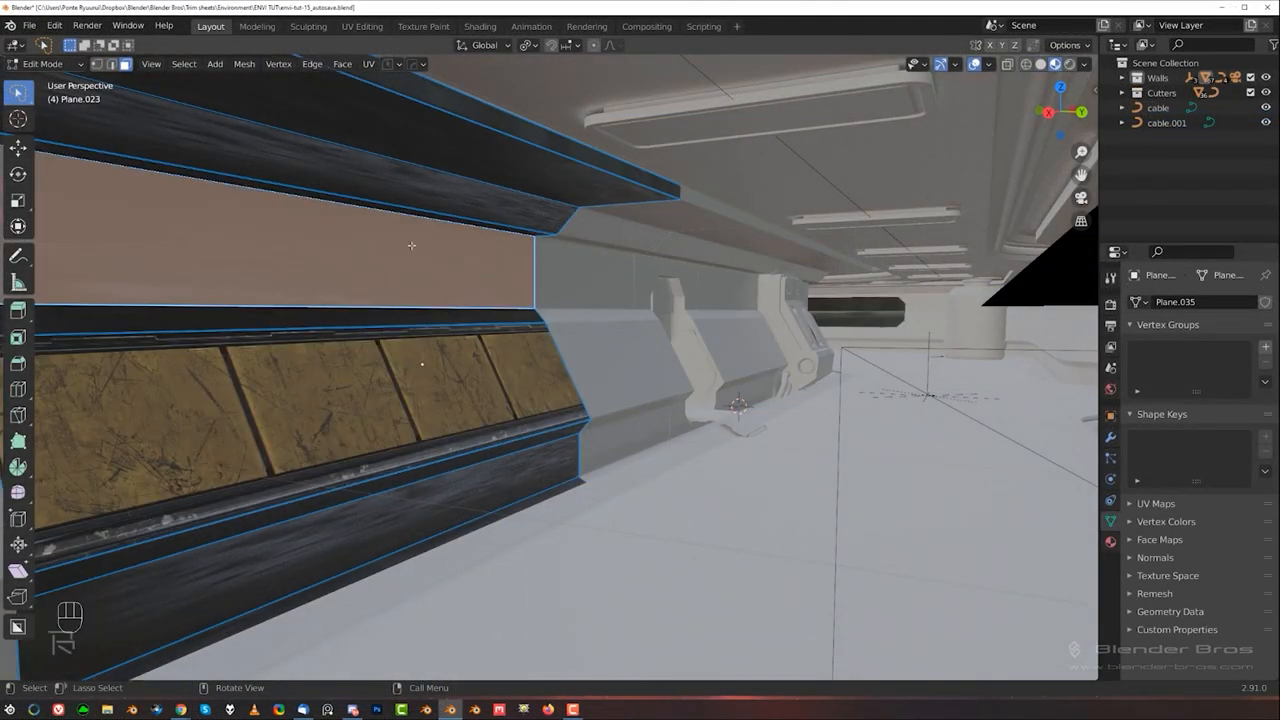
- Select corridor wall faces in Edit Mode and assign them trim textures
key("Tab")
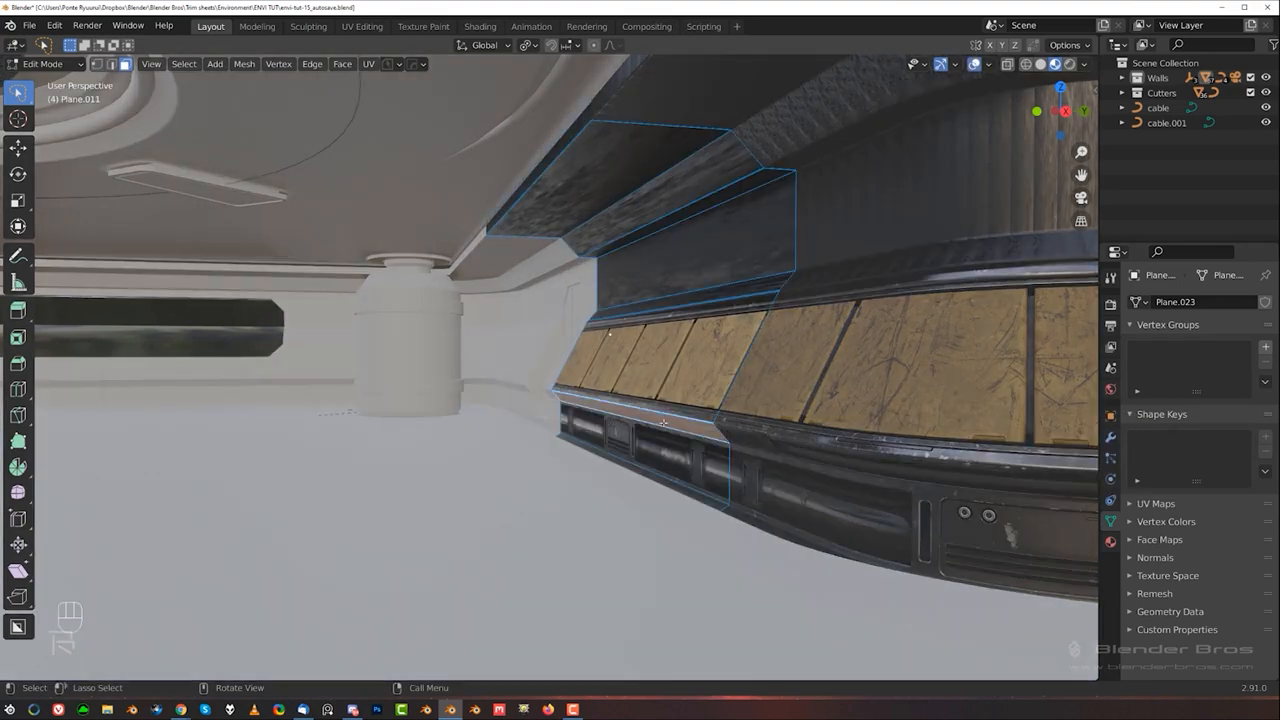
key("Tab")
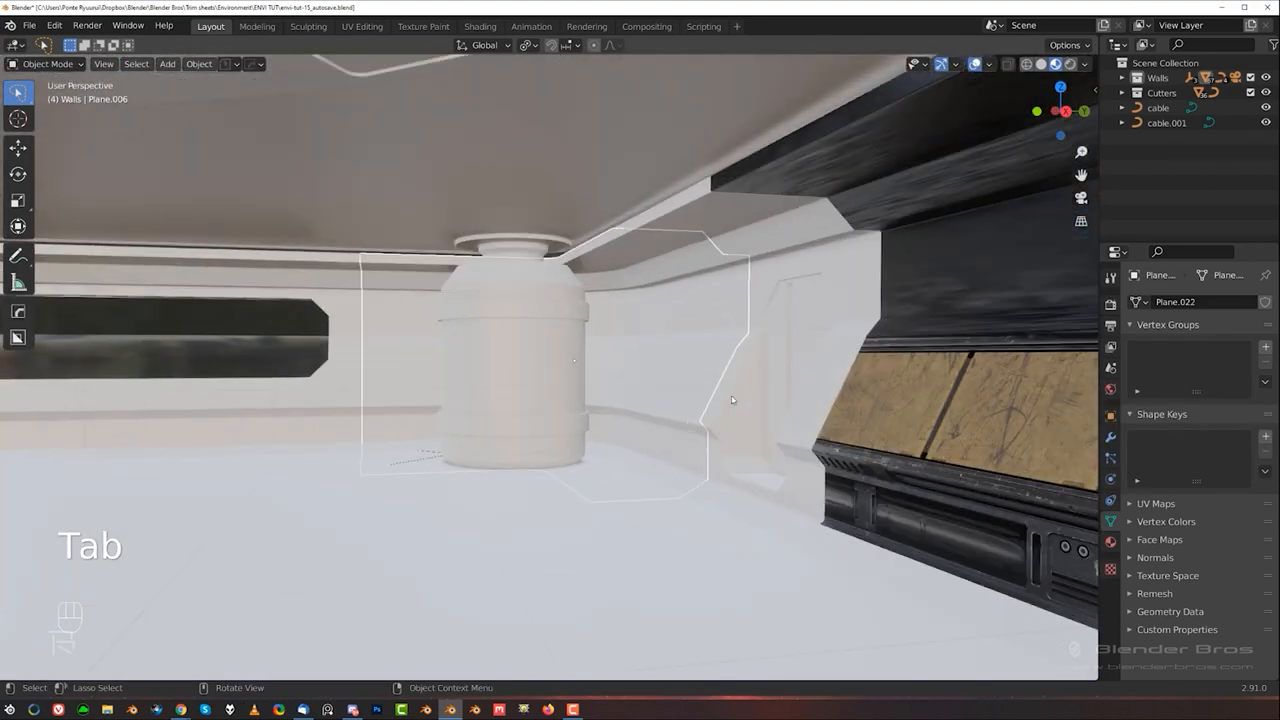
key("Tab")
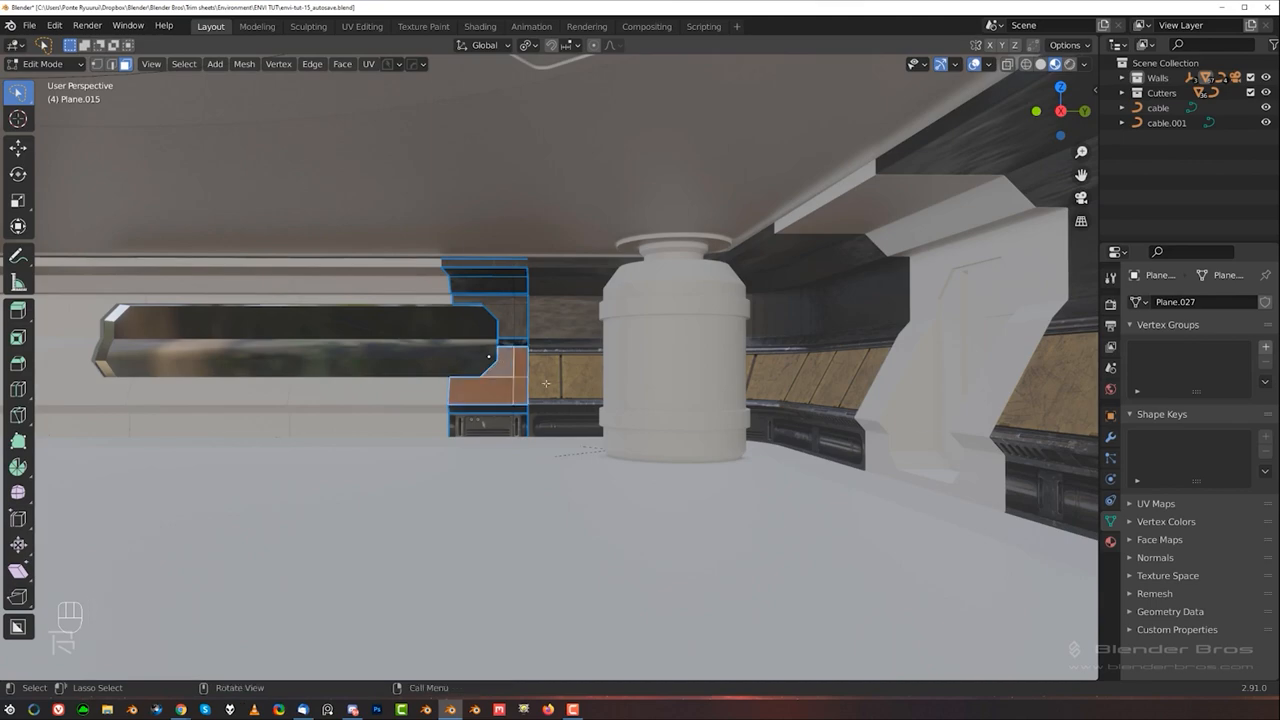
- Cut a wall support with BoxCutter and unwrap the cable strips onto trim 019
key("d")
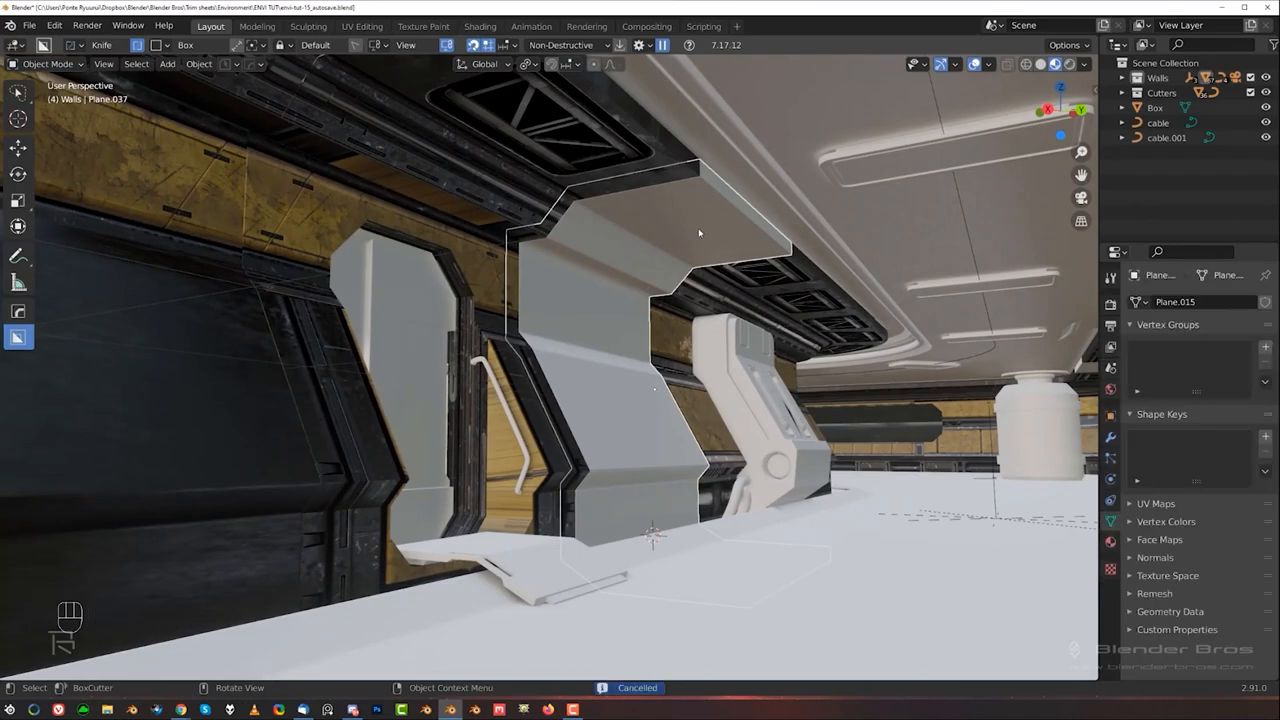
key("Tab")
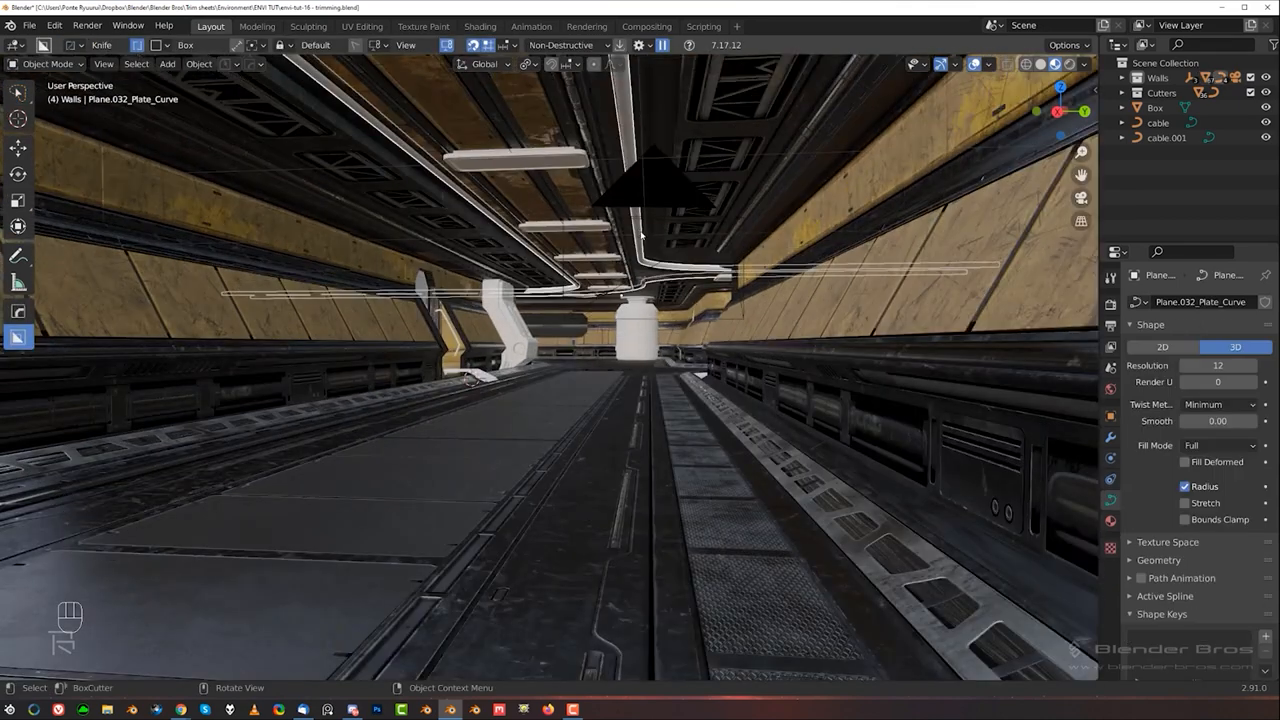
key("Tab")
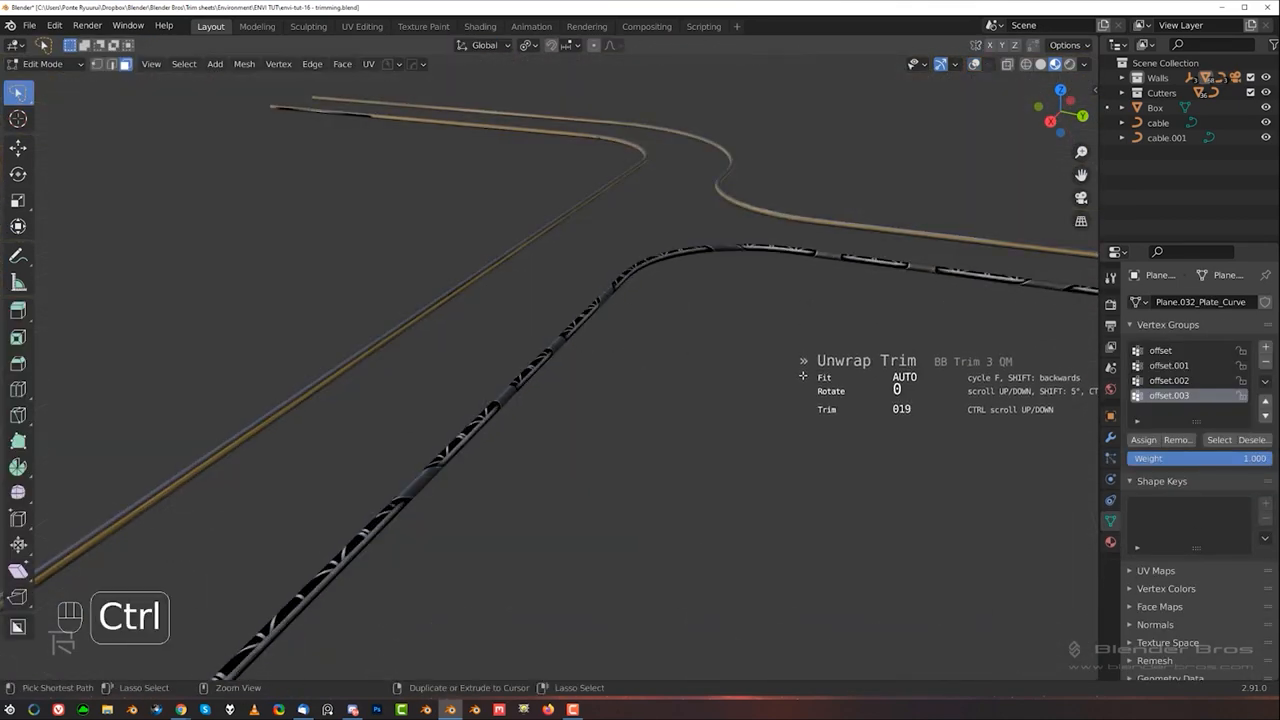
- Pick a trim from the DECALmachine pie and unwrap the bent panel piece onto it
key("Tab")
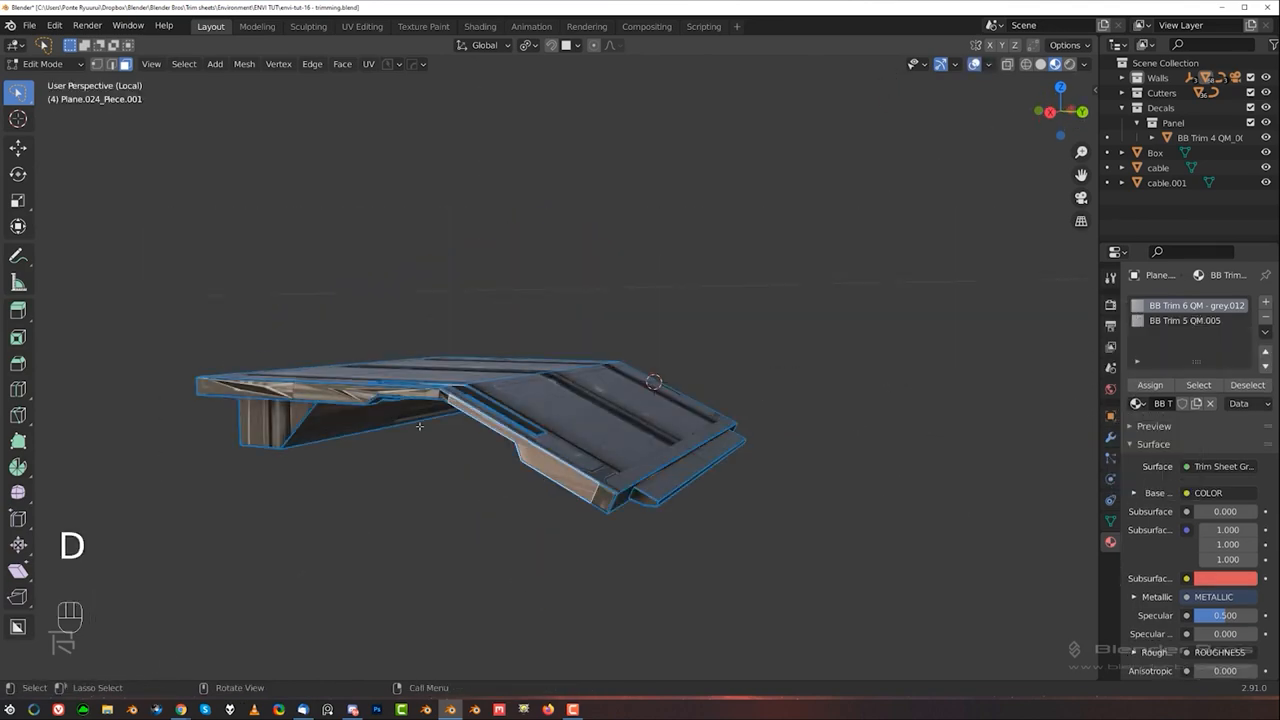
key("d")
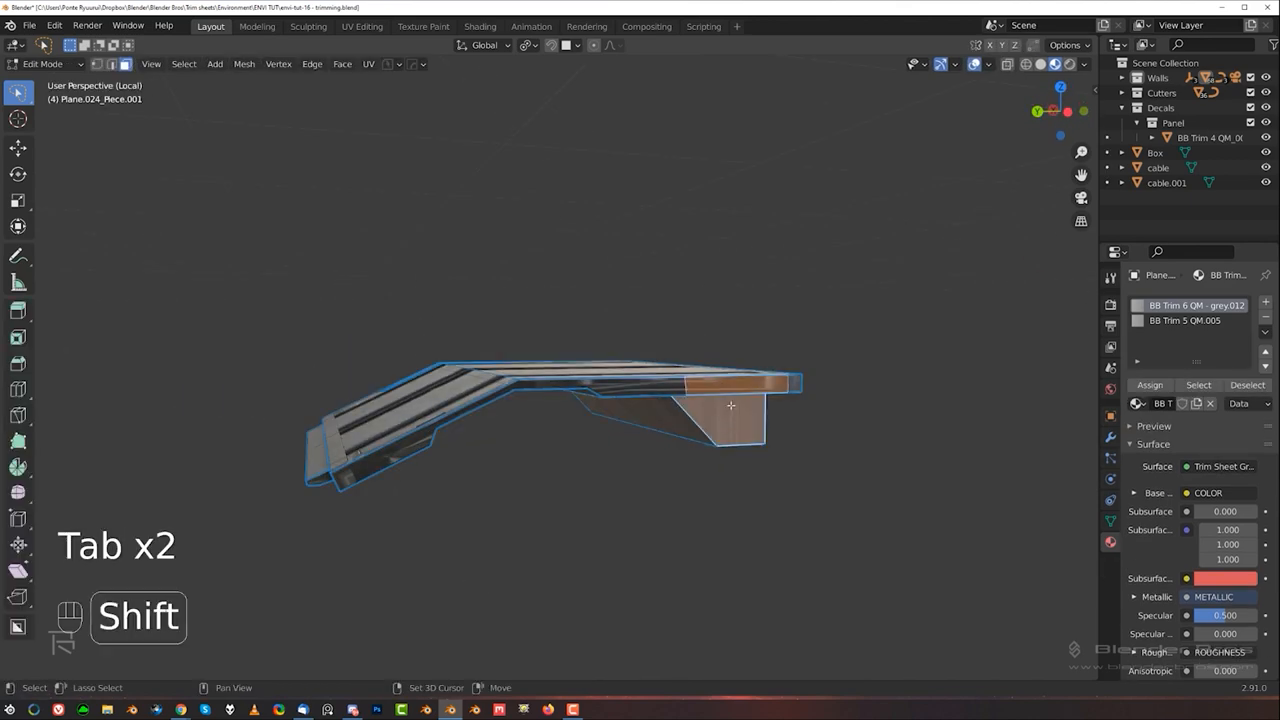
key("Tab")
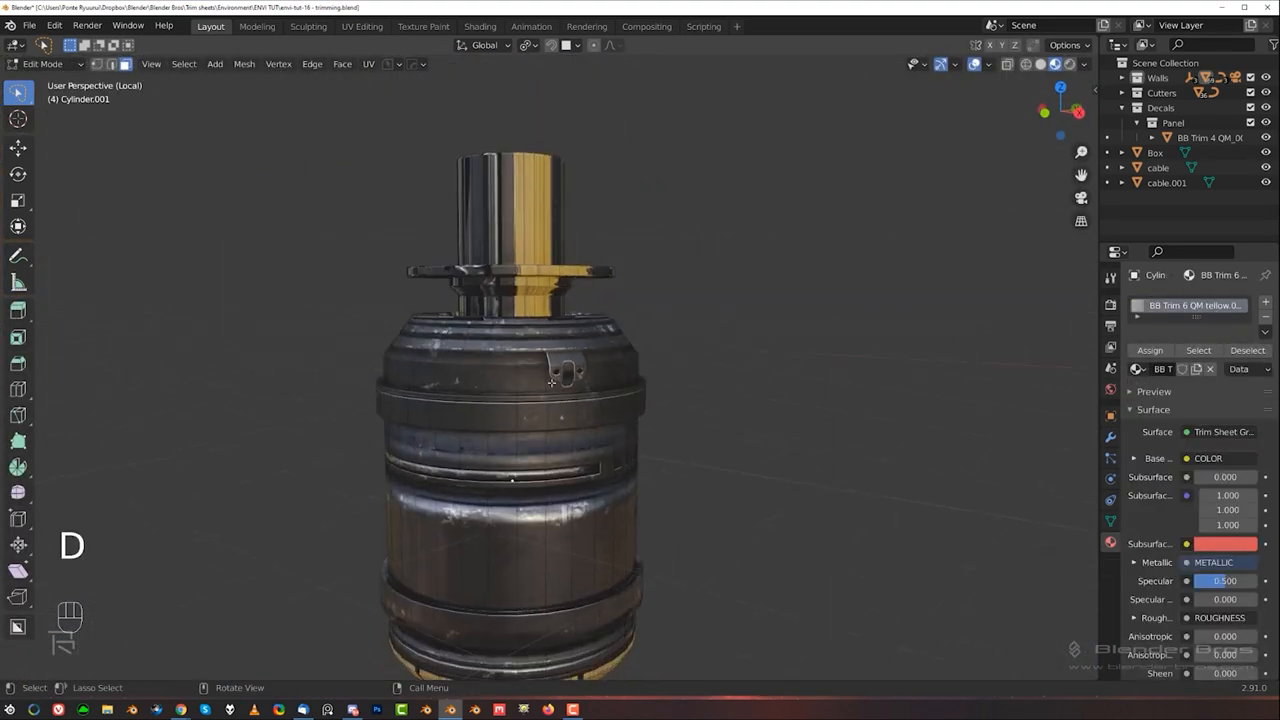
- Unwrap the cylindrical canister and cable pipes onto trim 005
key("d")
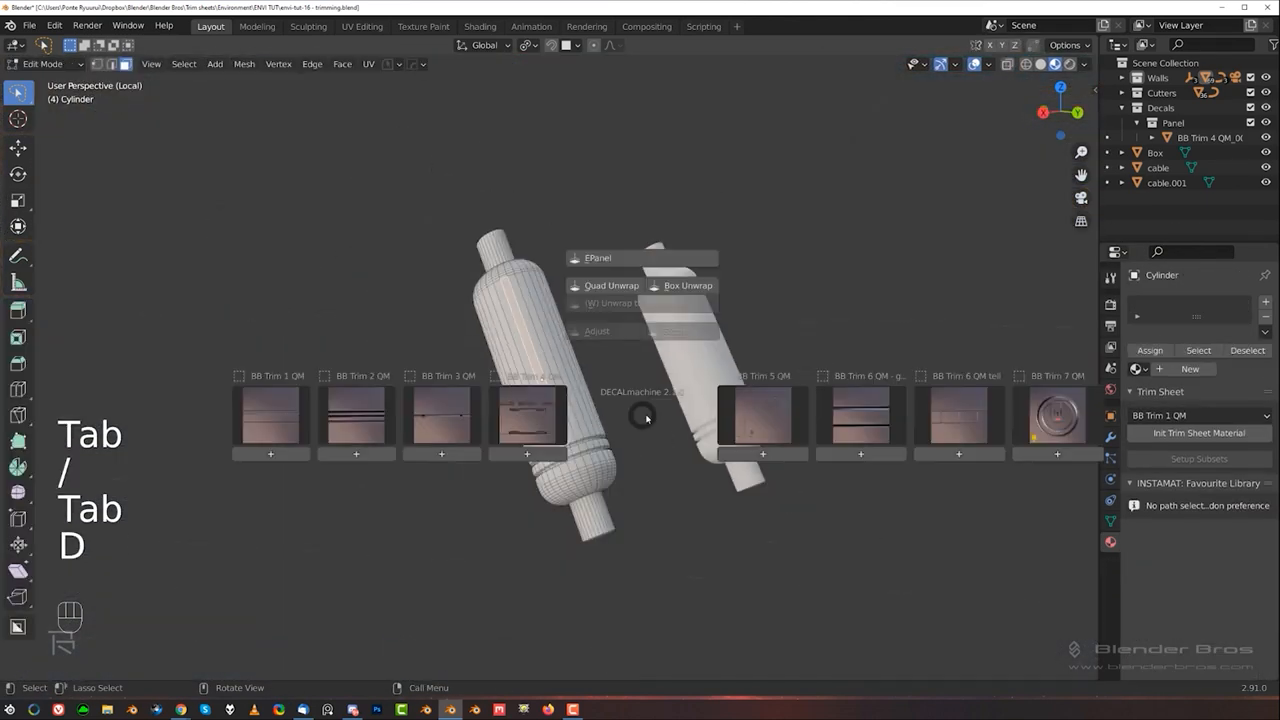
key("Tab")
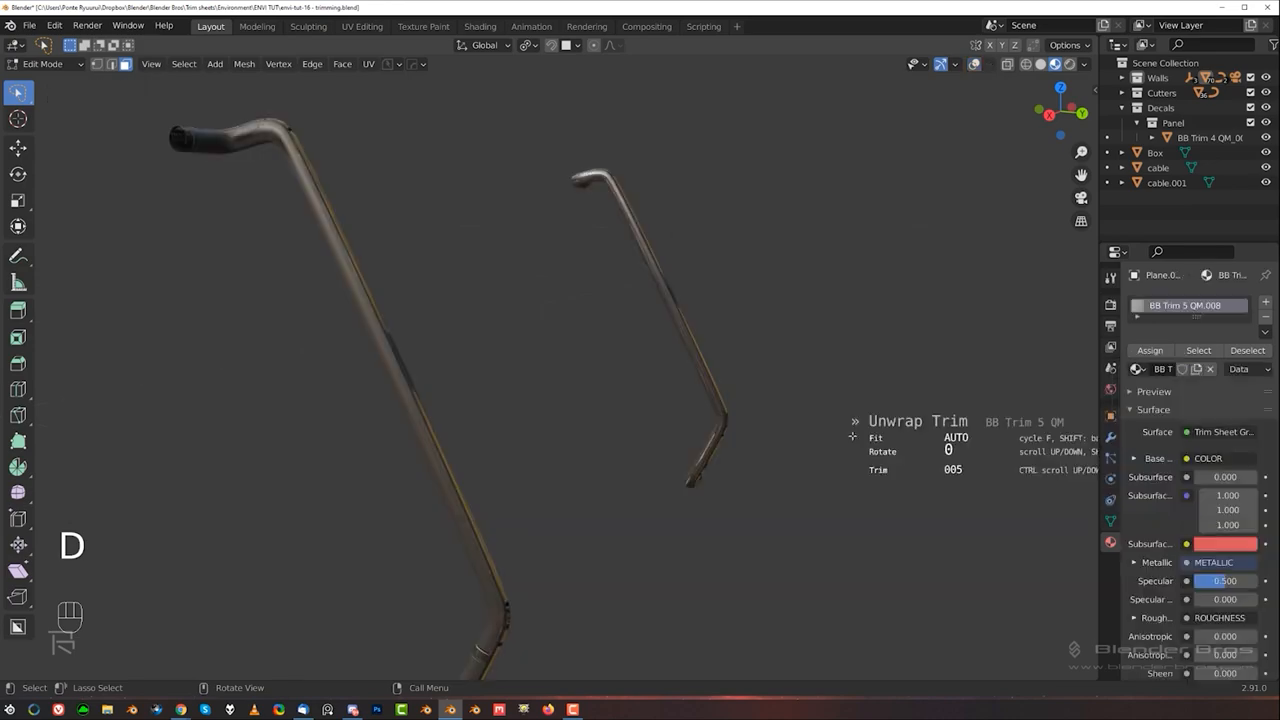
key("Tab")
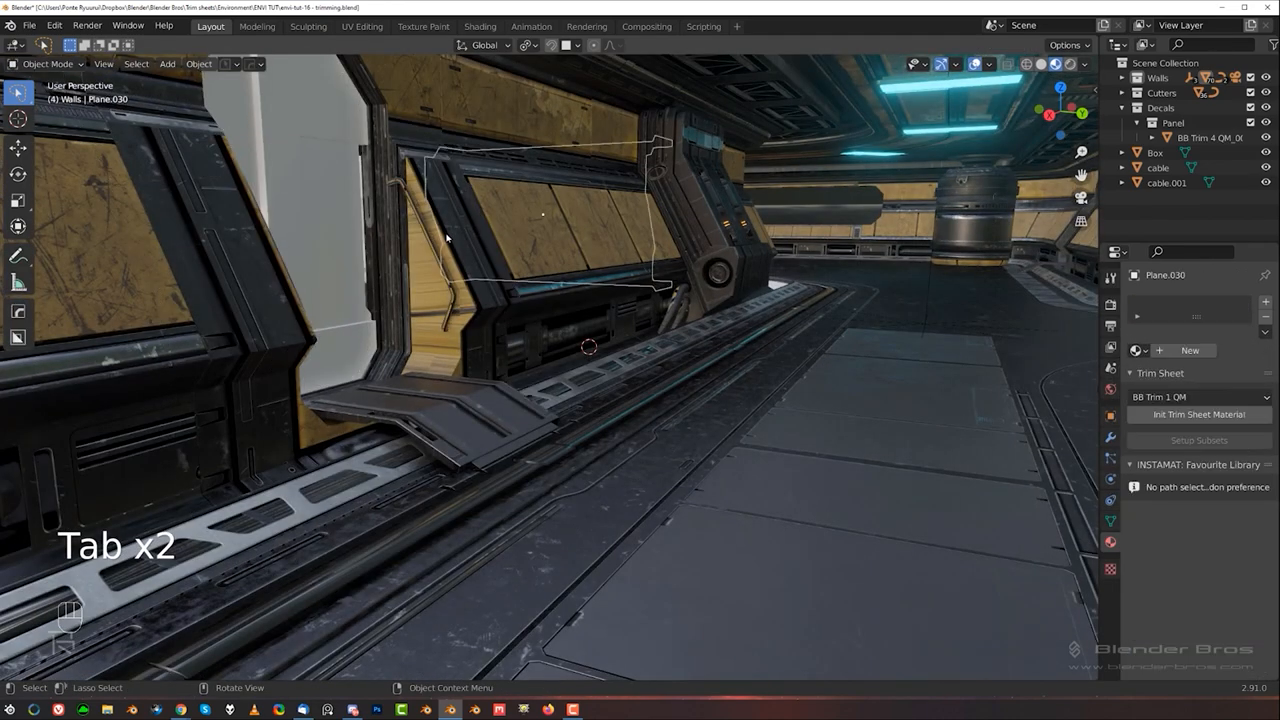
- Array the ceiling light 7 times along the corridor with HardOps Array V2
key("Tab")
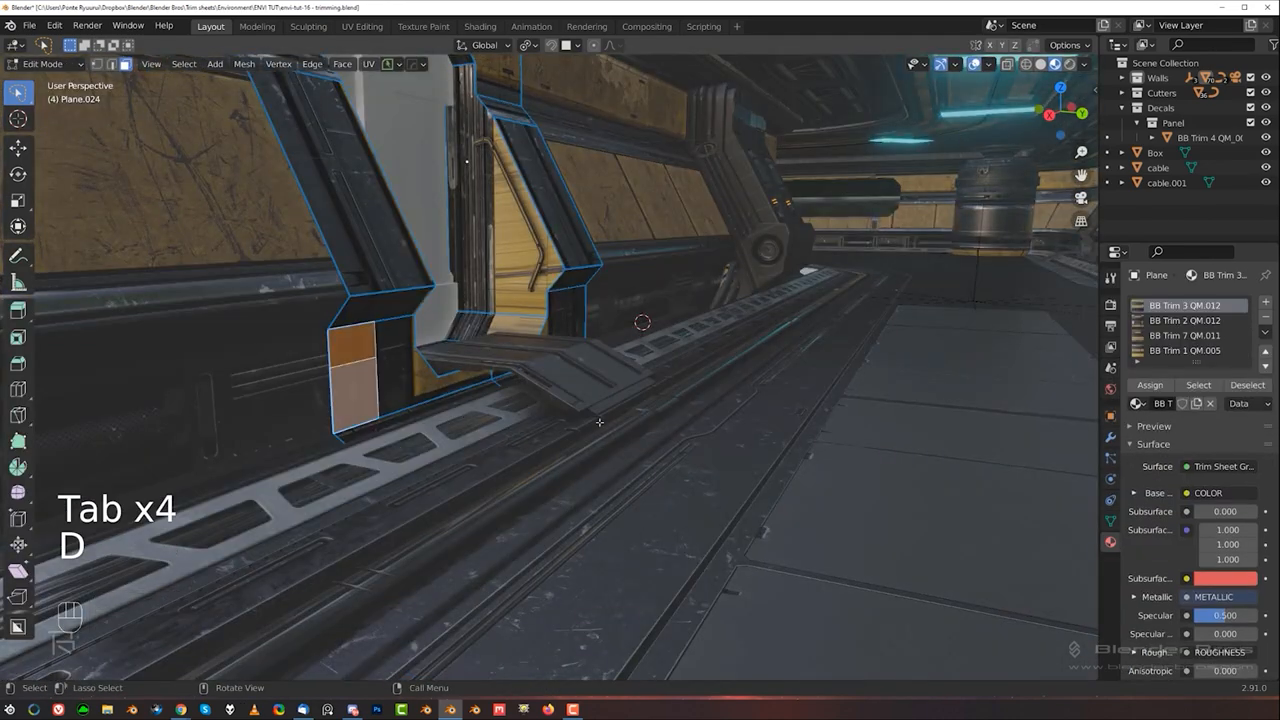
key("i")
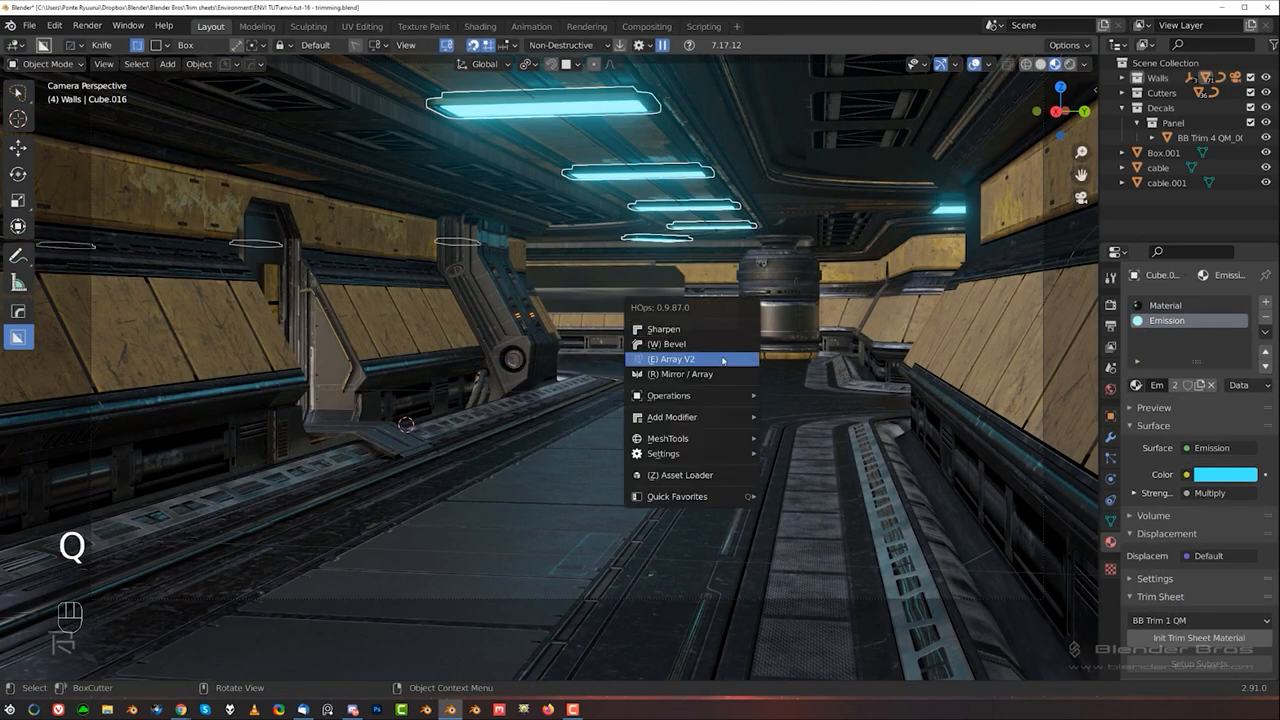
left_click(672, 359)
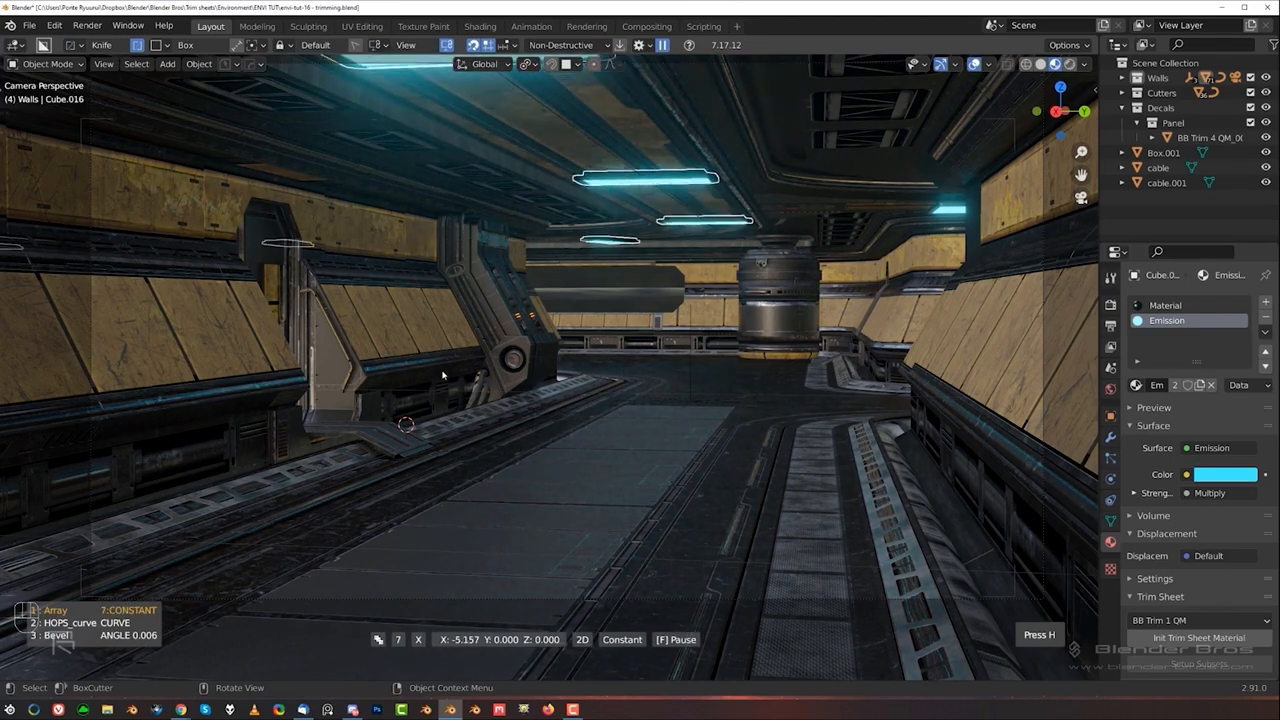
key("shift")
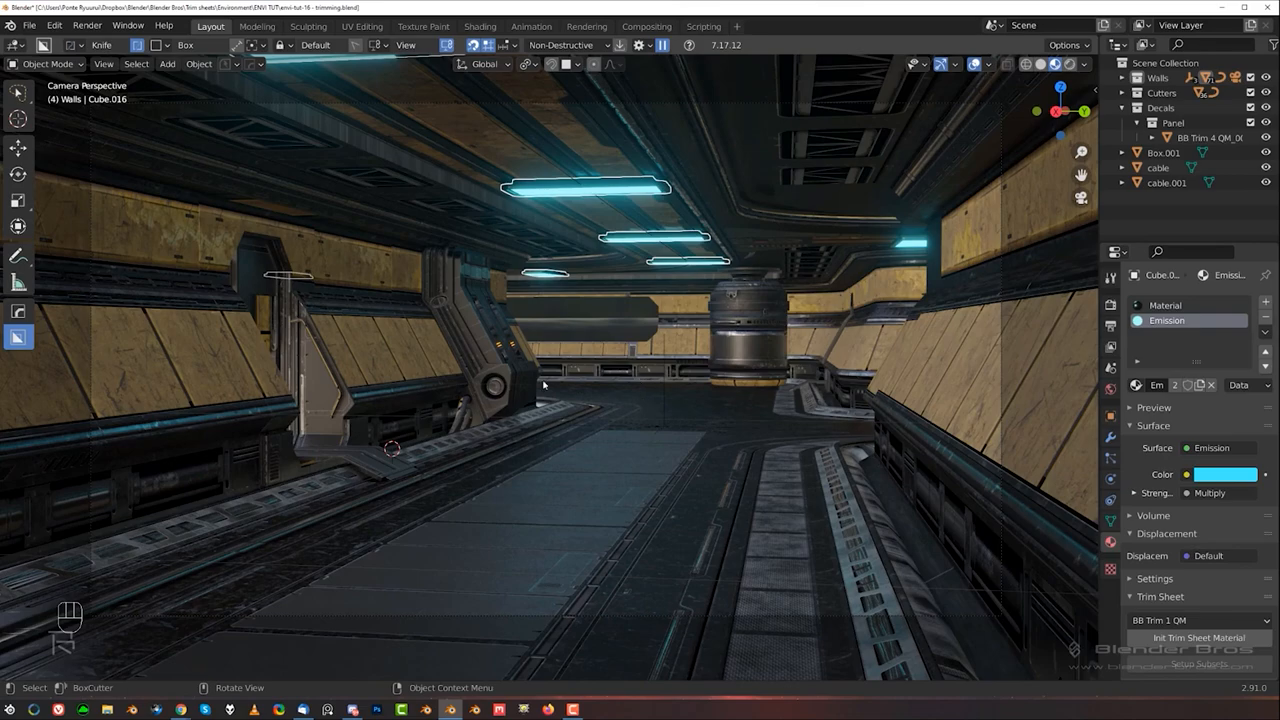
key("Tab")
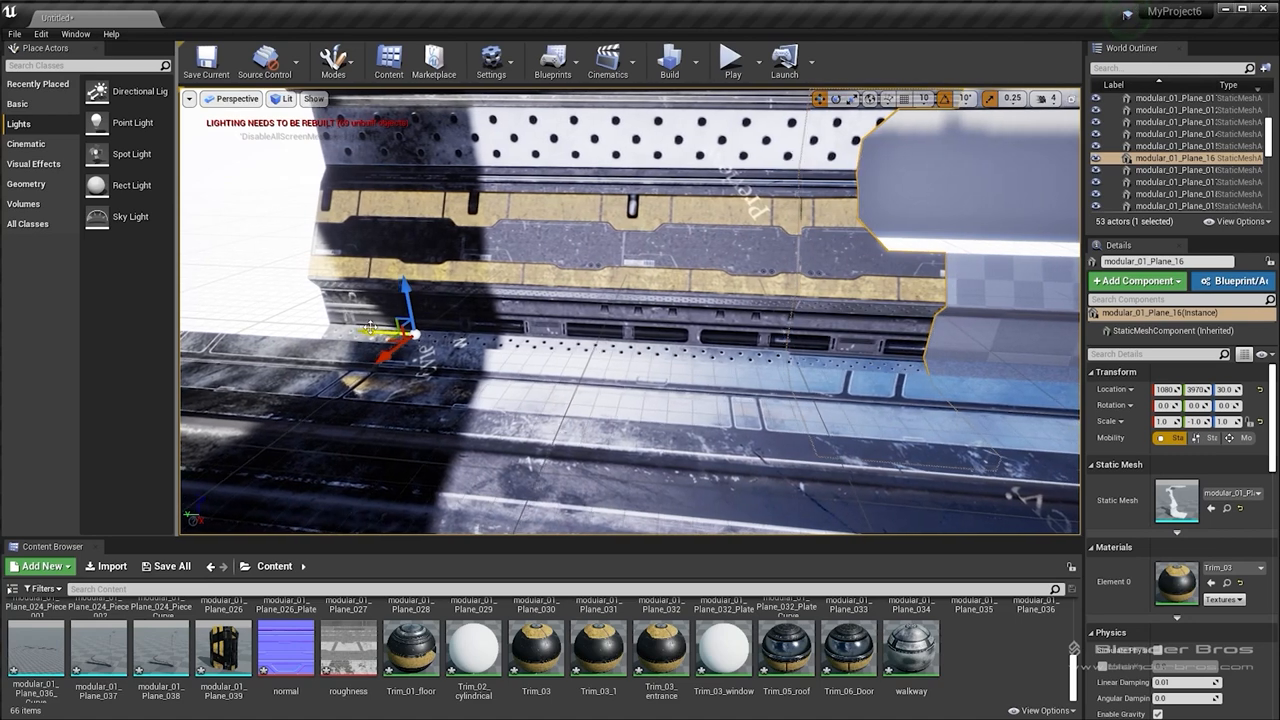
- Open the trim2 folder and browse Import to the BB Trim 2 QM texture folder
left_click(1150, 180)
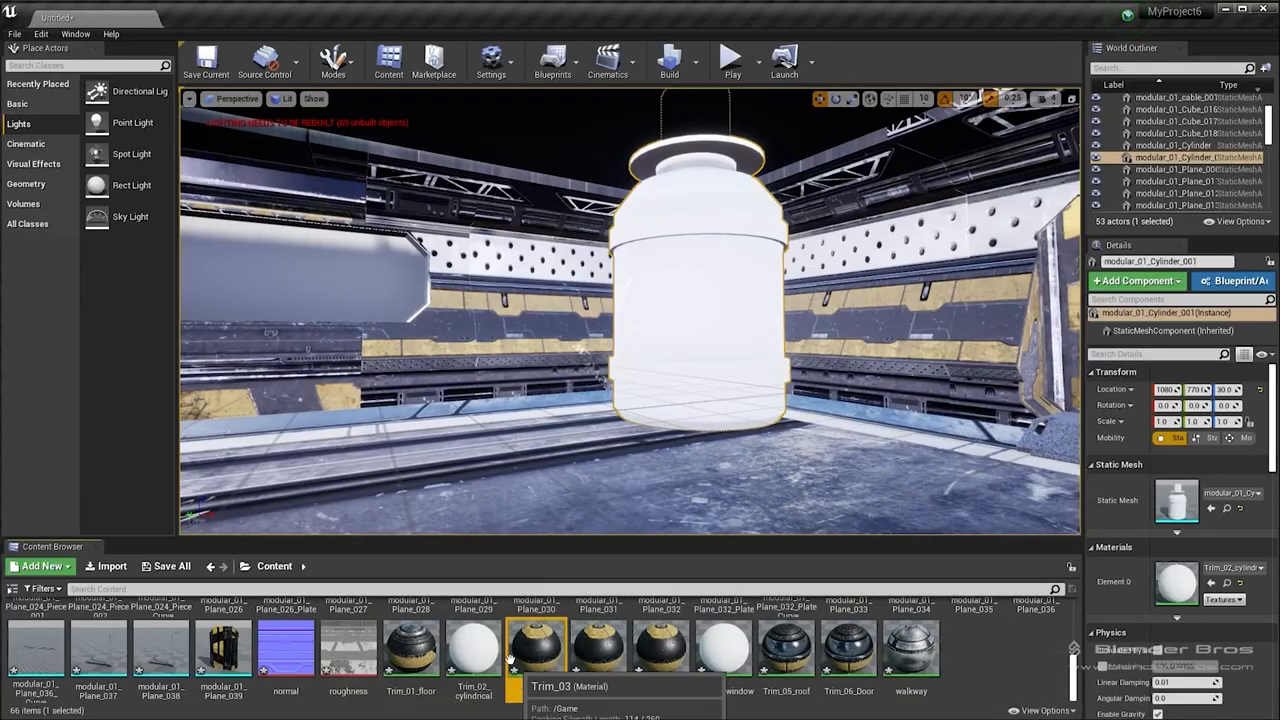
left_click(105, 566)
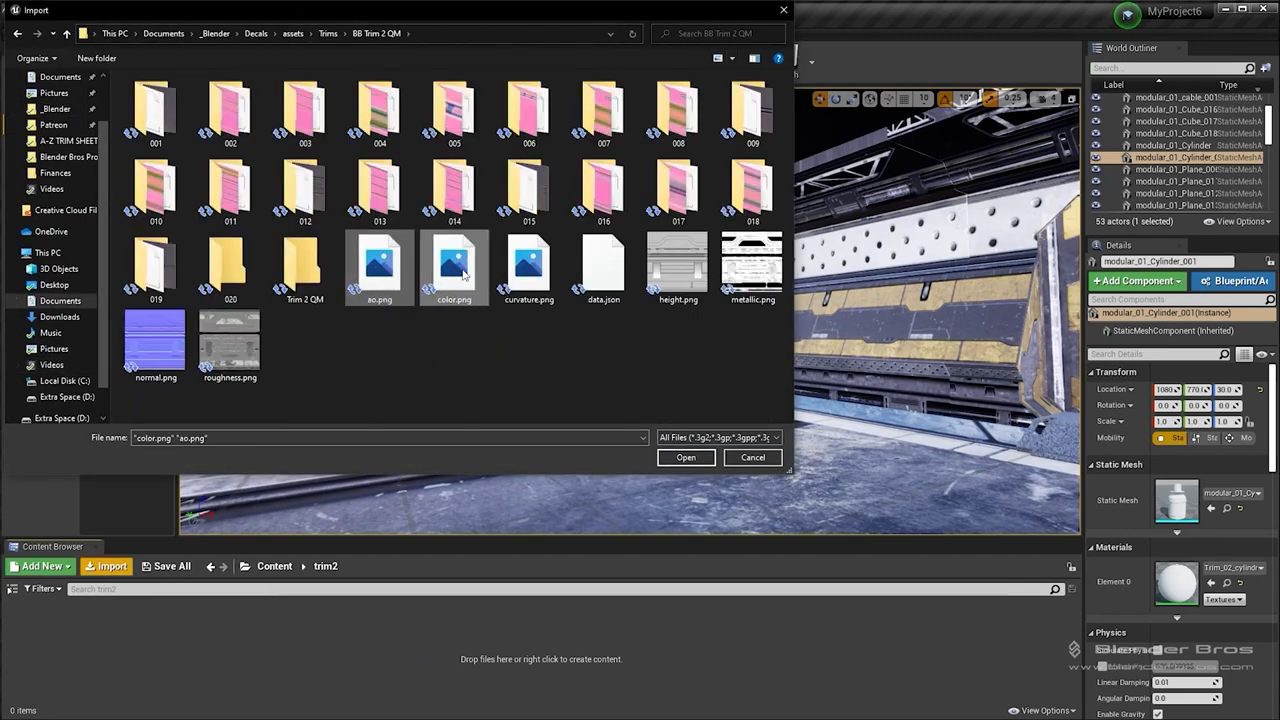
- Import the selected color.png and ao.png files with Open
left_click(686, 457)
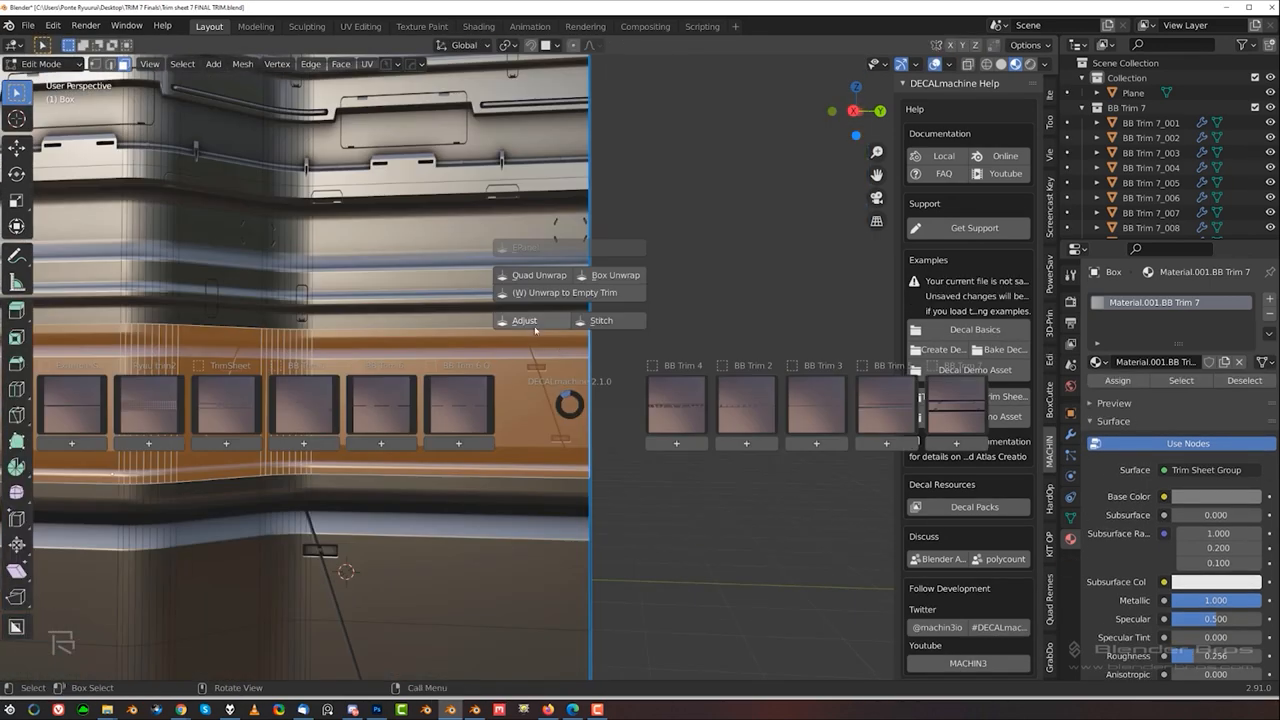
- Shift the selected box faces to another trim strip so the texture lines up
left_click(539, 275)
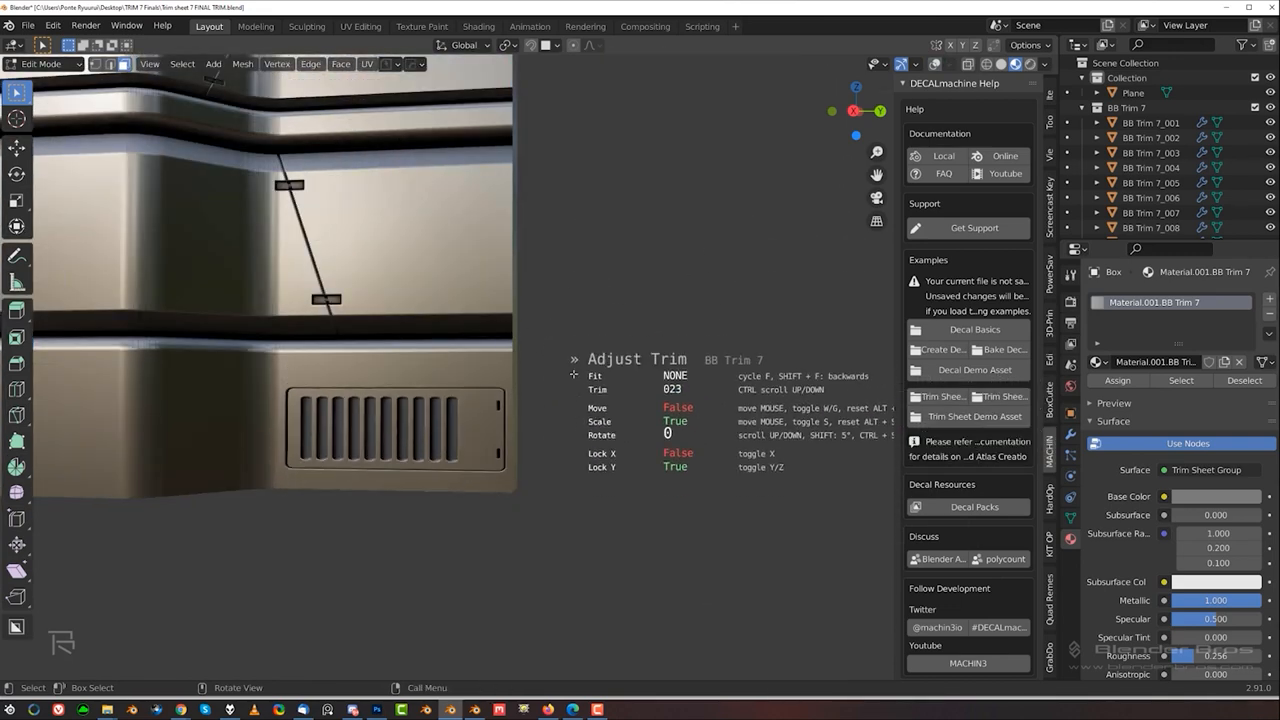
key("Tab")
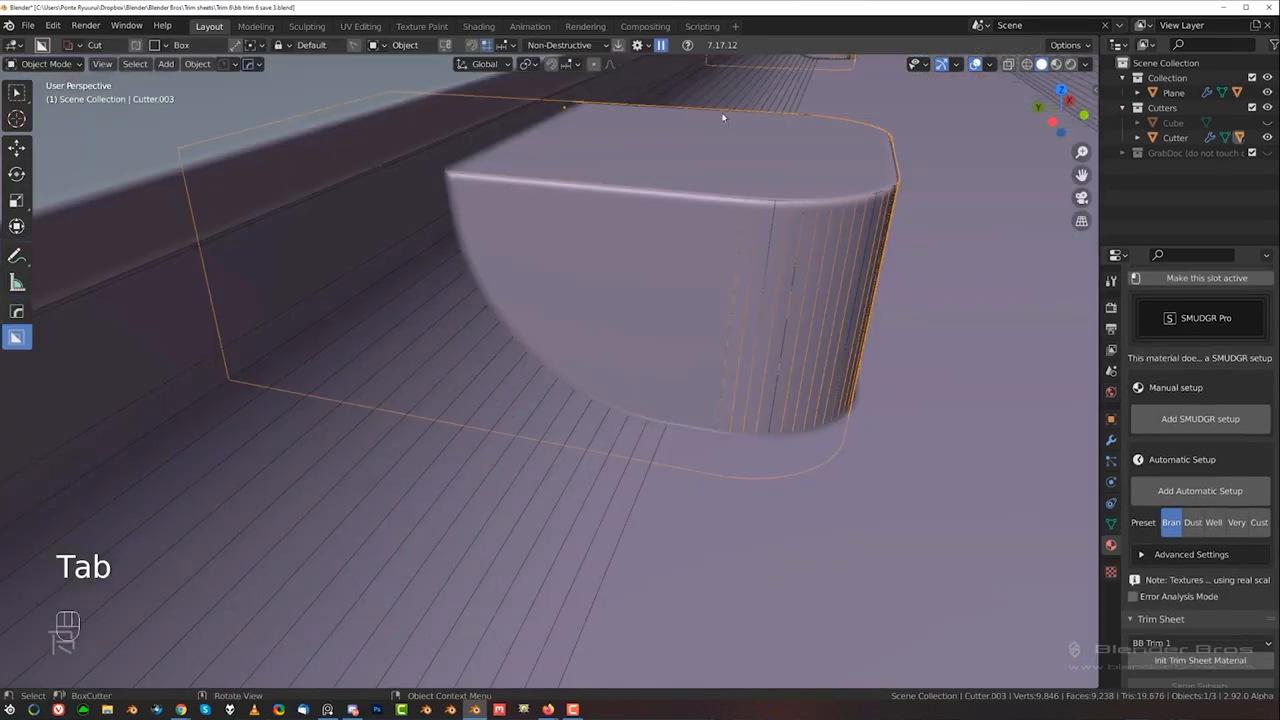
- Apply the cutter modifiers on the trim plane and dissolve the stray slot edges
key("q")
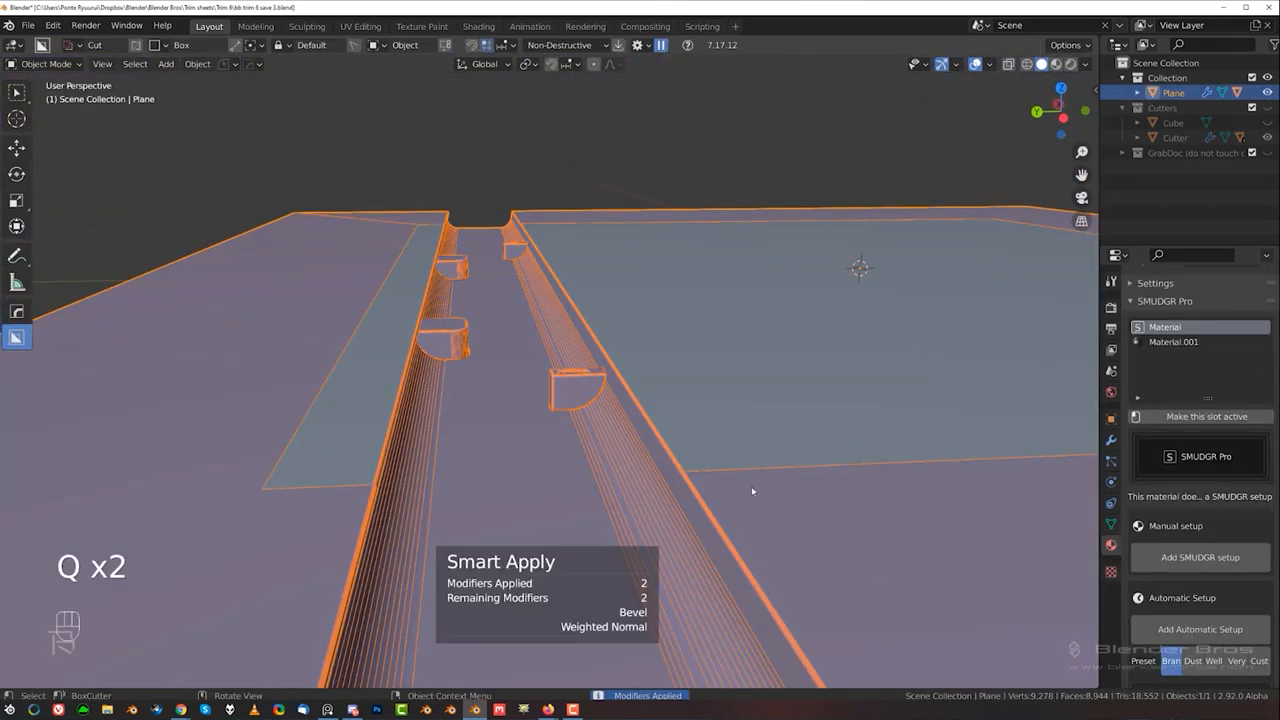
key("Tab")
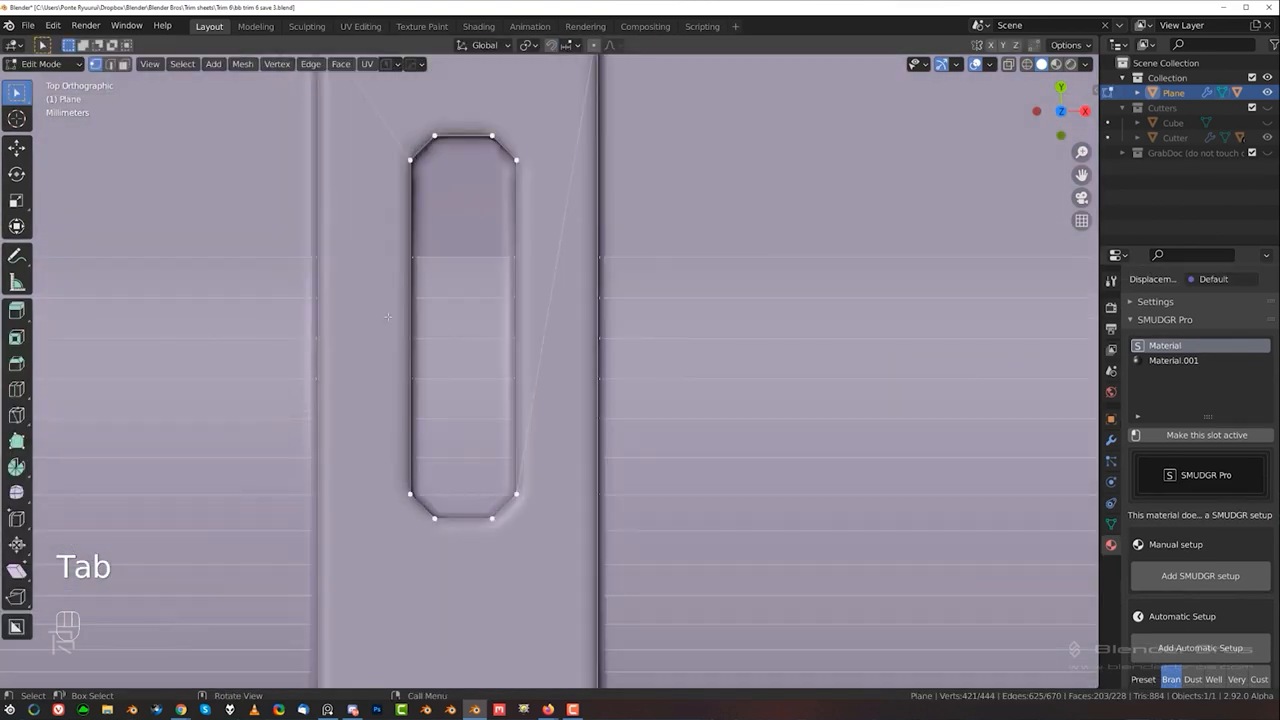
key("x")
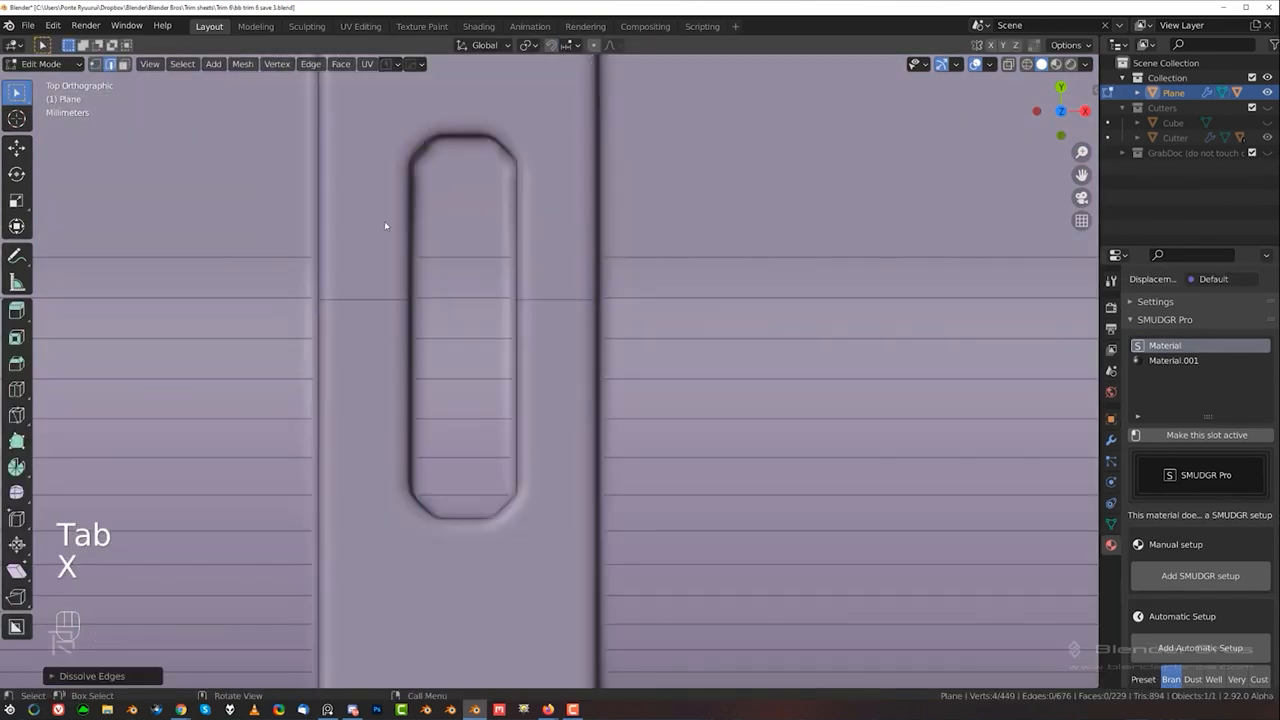
key("Tab")
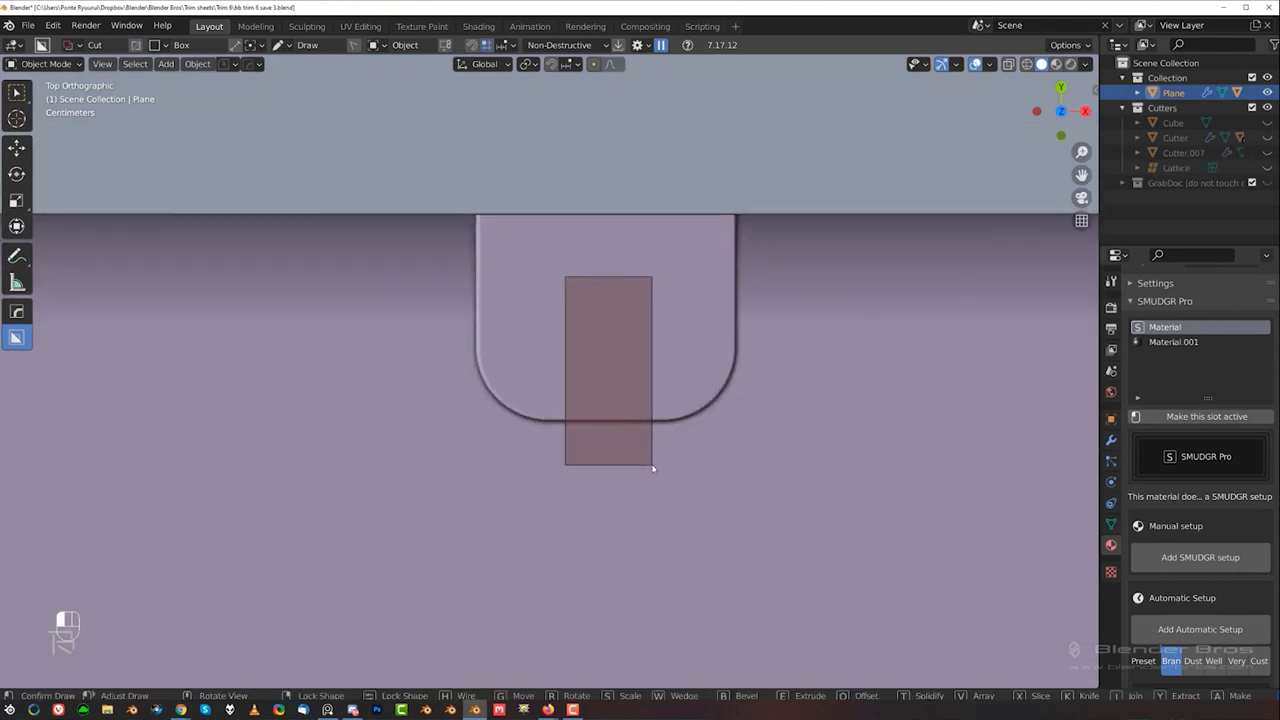
- Cut another rectangular recess into the panel with BoxCutter
key("Tab")
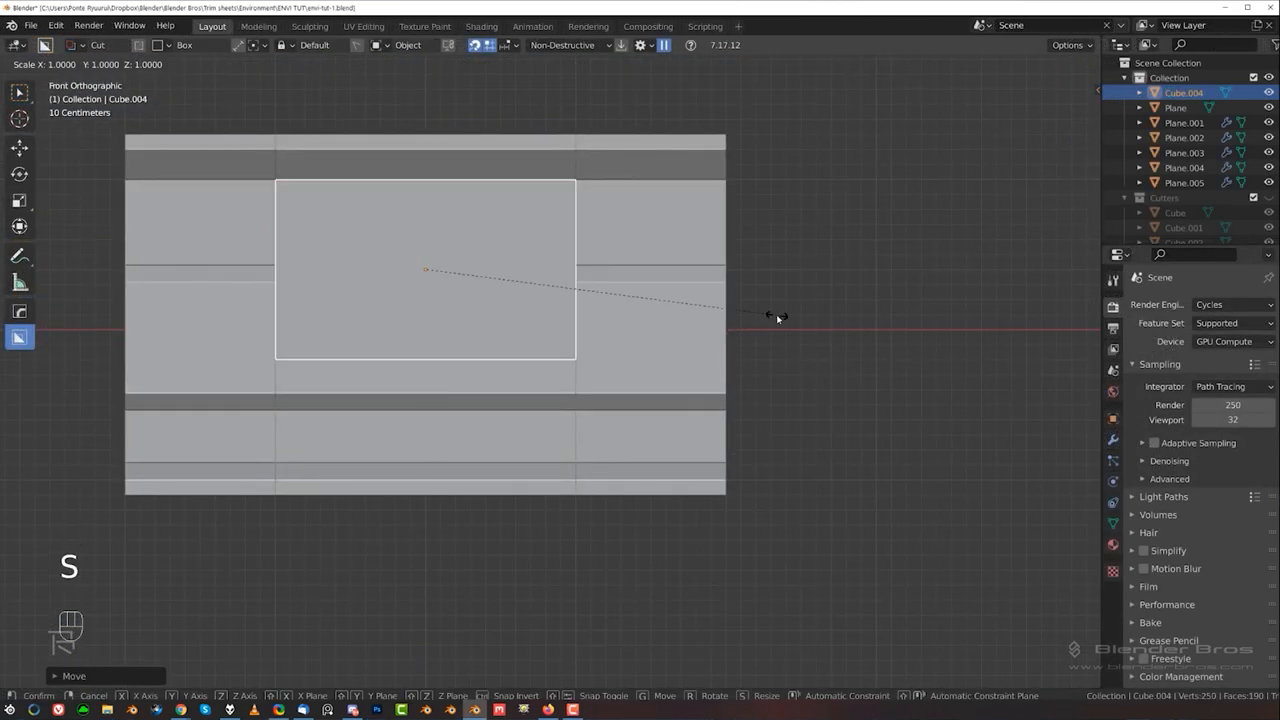
- Resize the box, cut an angled opening through the bent panel, then undo
key("Tab")
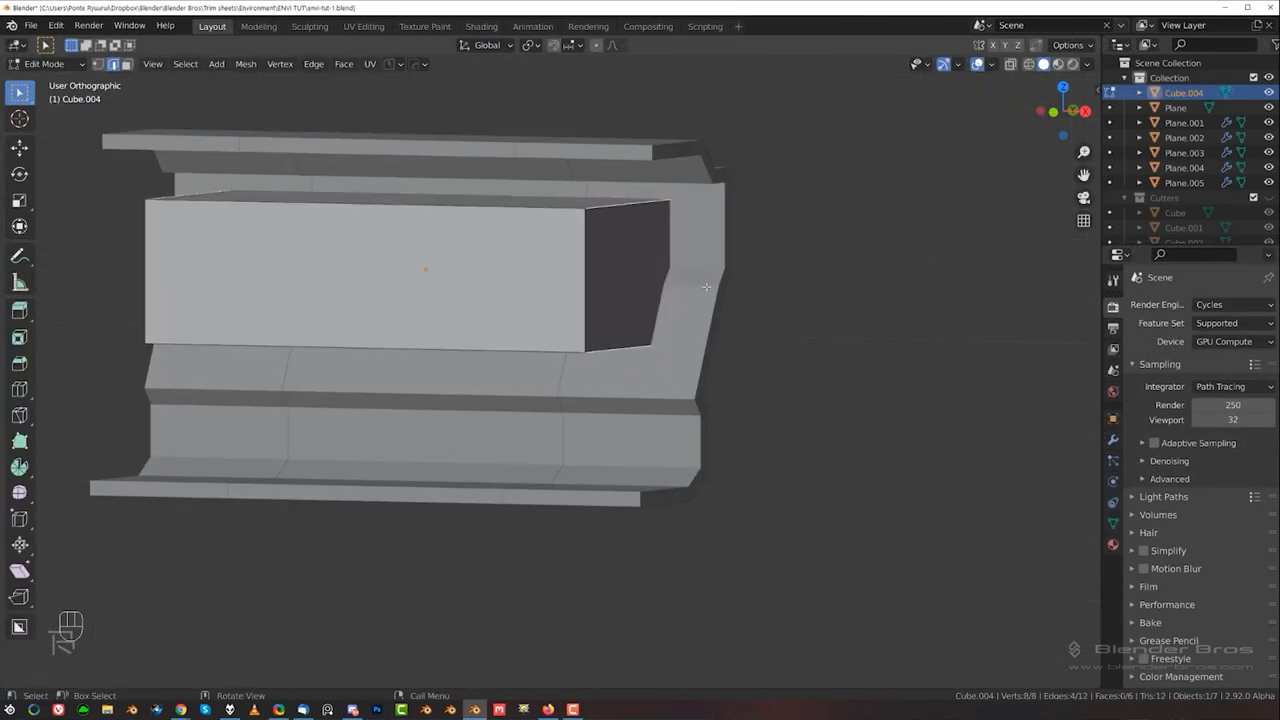
key("Tab")
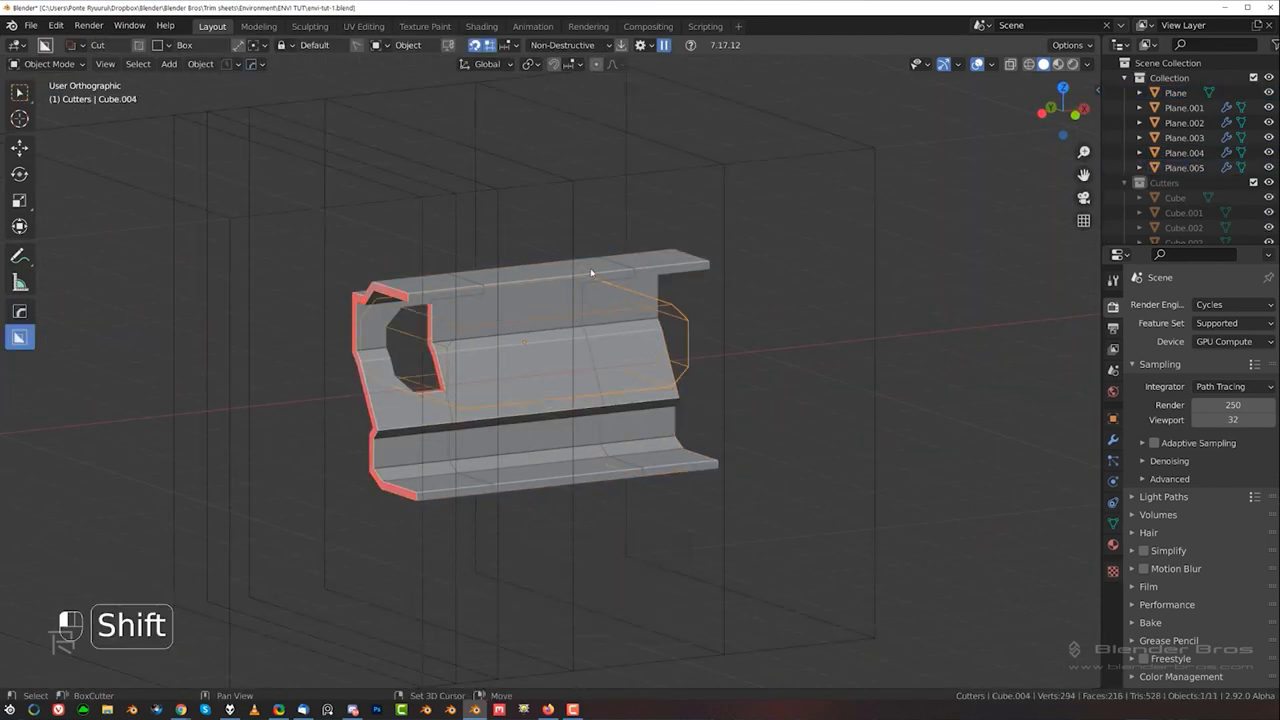
key("ctrl+z")
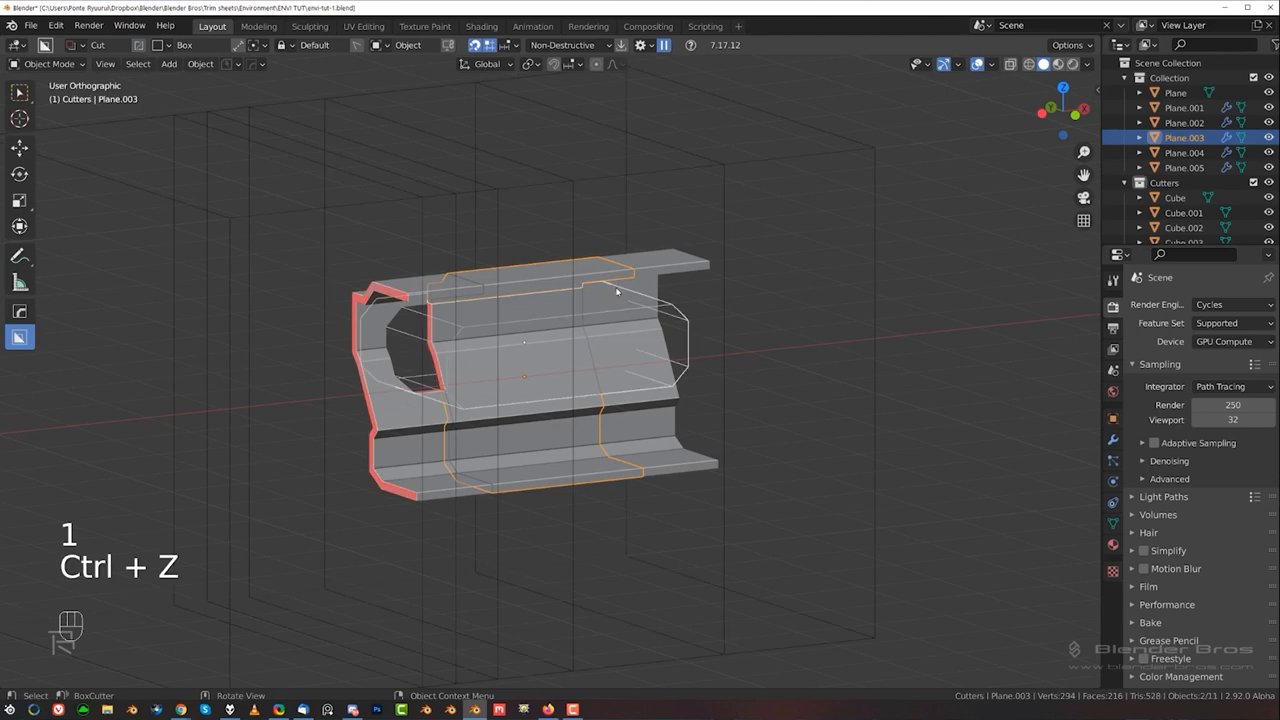